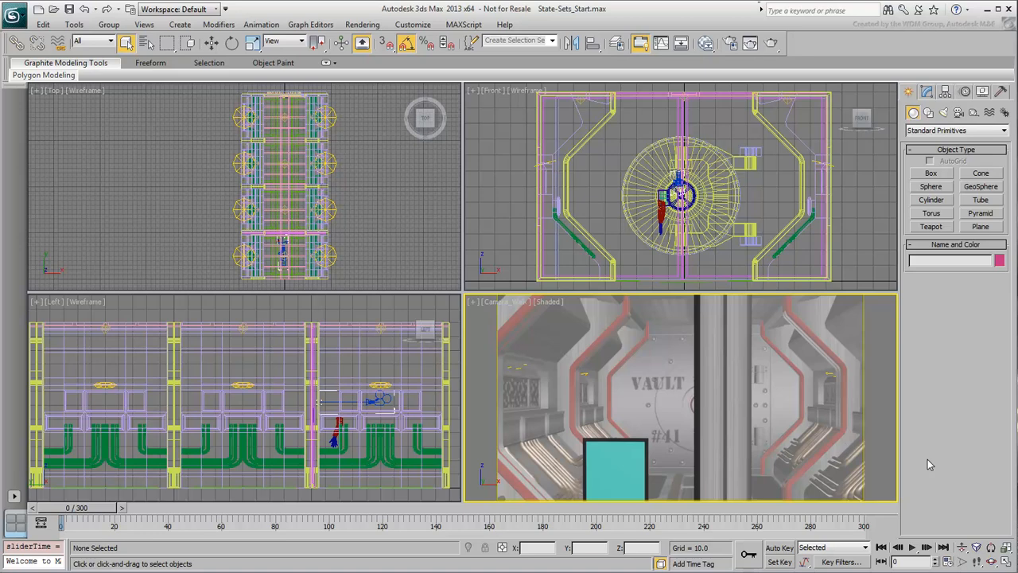
Scrub the walkthrough animation to preview the camera path up to the vault door
{"action": "left_click_drag", "start_coordinate": [60, 508], "coordinate": [65, 507]}
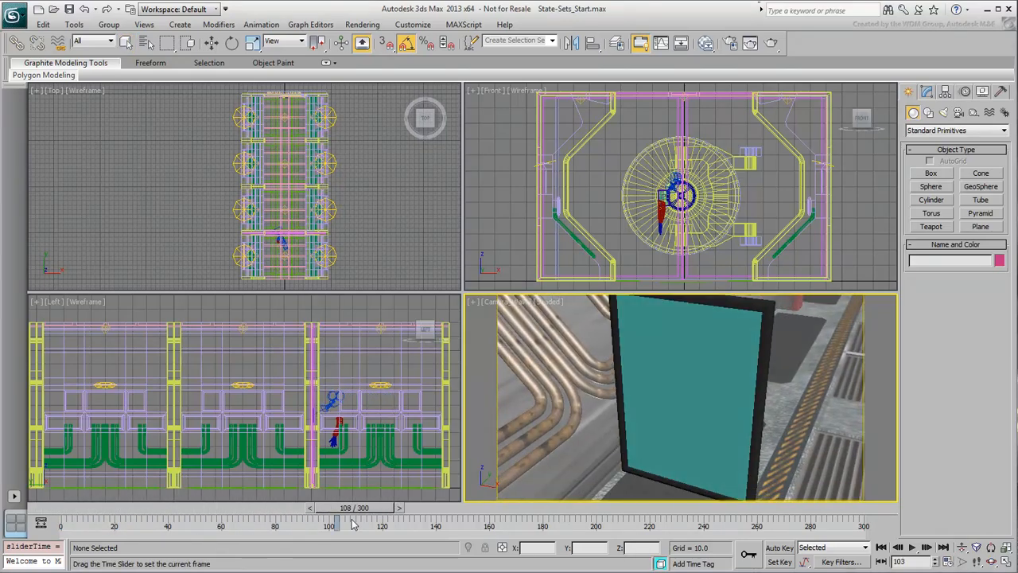
{"action": "left_click_drag", "start_coordinate": [334, 522], "coordinate": [723, 521]}
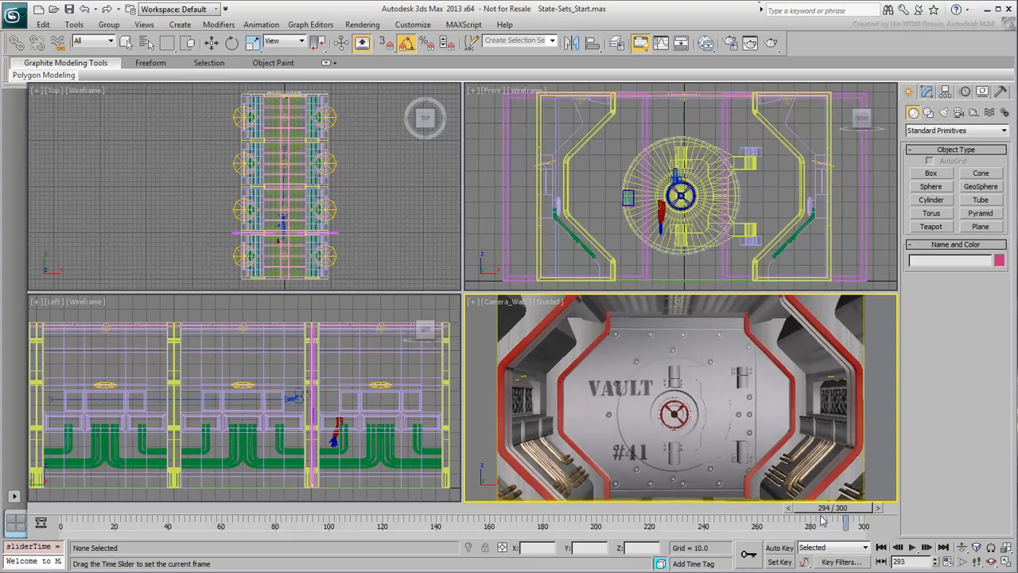
{"action": "left_click_drag", "start_coordinate": [846, 522], "coordinate": [748, 522]}
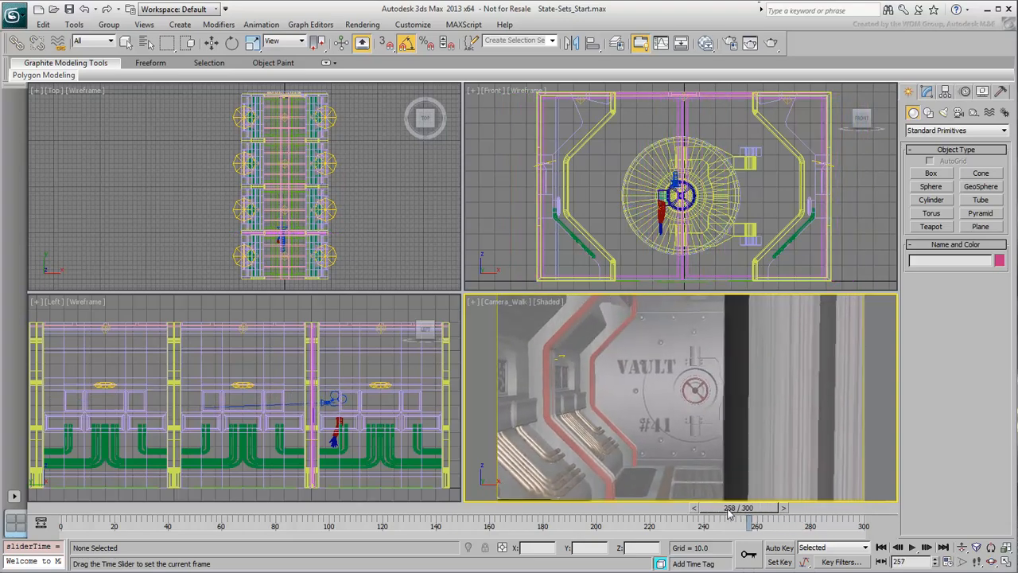
{"action": "left_click_drag", "start_coordinate": [729, 519], "coordinate": [827, 519]}
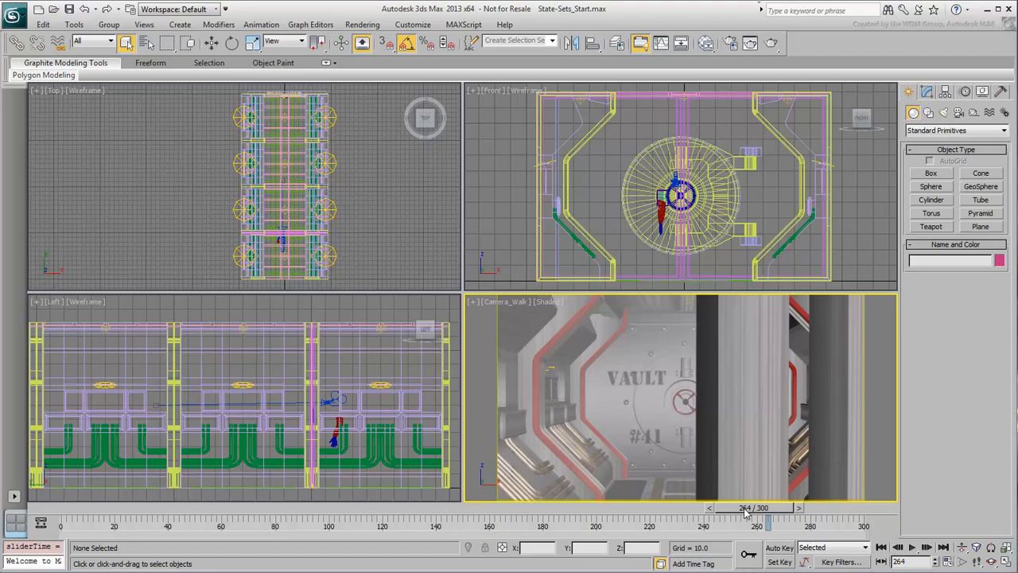
{"action": "left_click_drag", "start_coordinate": [761, 508], "coordinate": [744, 508]}
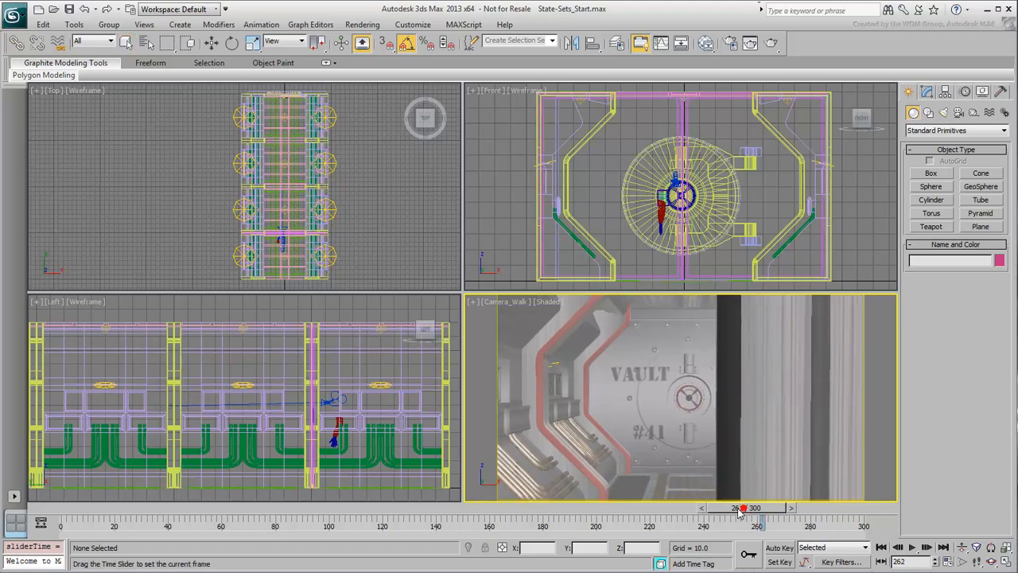
{"action": "left_click_drag", "start_coordinate": [745, 508], "coordinate": [783, 522]}
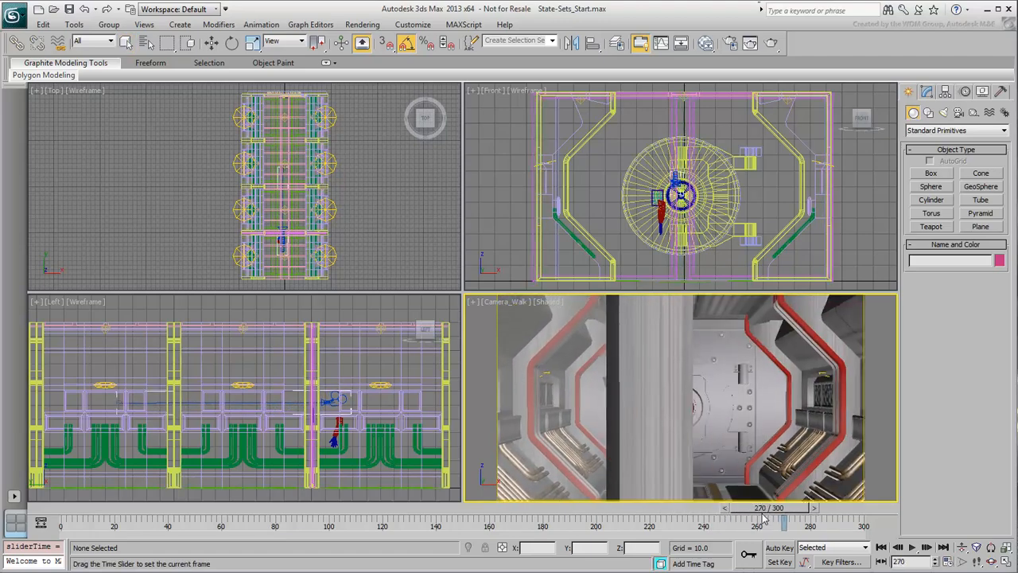
{"action": "left_click_drag", "start_coordinate": [783, 522], "coordinate": [756, 522]}
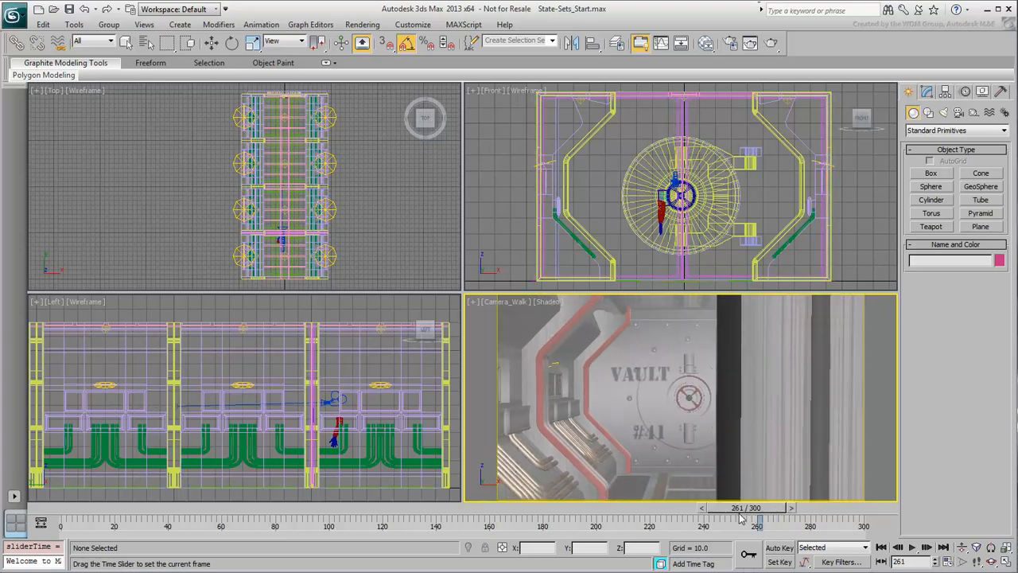
{"action": "left_click_drag", "start_coordinate": [755, 522], "coordinate": [708, 522]}
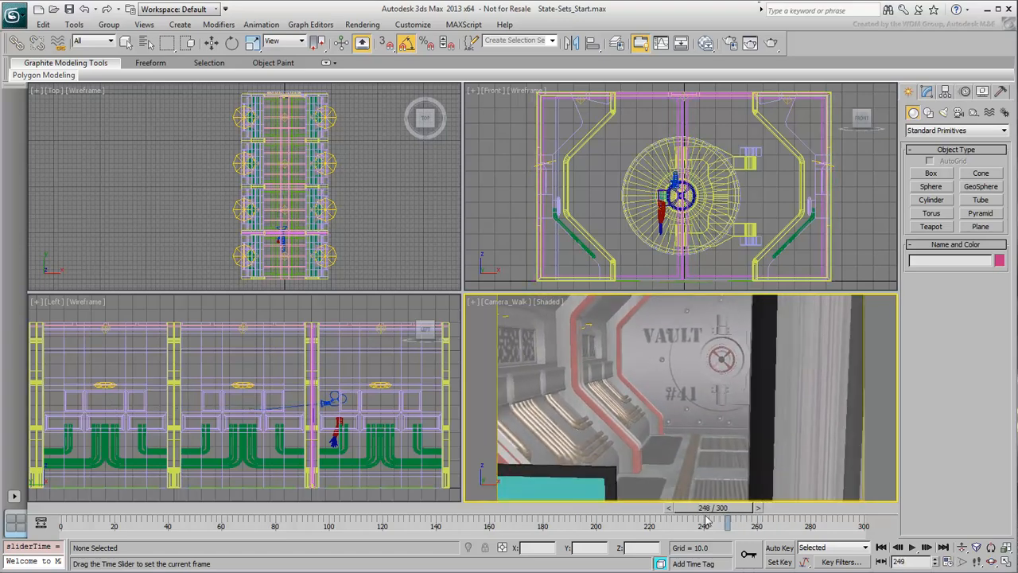
{"action": "left_click_drag", "start_coordinate": [707, 522], "coordinate": [557, 522]}
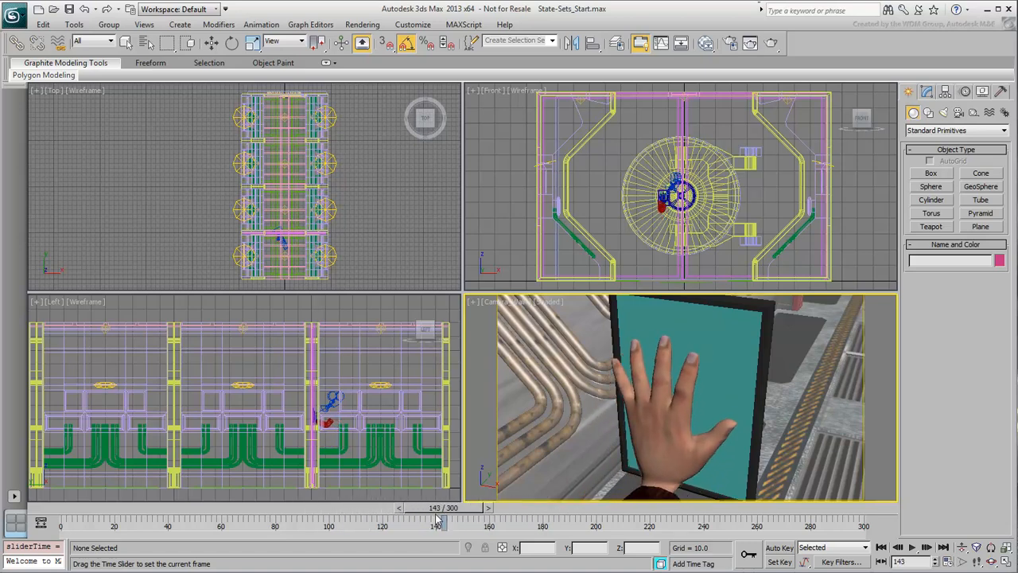
Review the hand-scanner frames, return to frame 0, and bring up the State Sets manager via Rendering
{"action": "left_click_drag", "start_coordinate": [437, 522], "coordinate": [496, 521]}
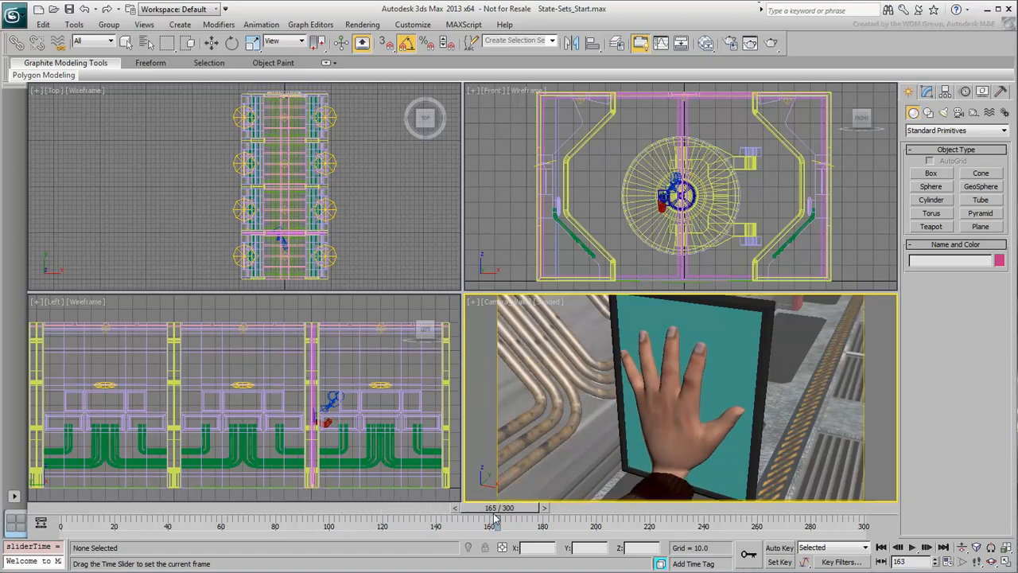
{"action": "left_click_drag", "start_coordinate": [496, 517], "coordinate": [550, 517]}
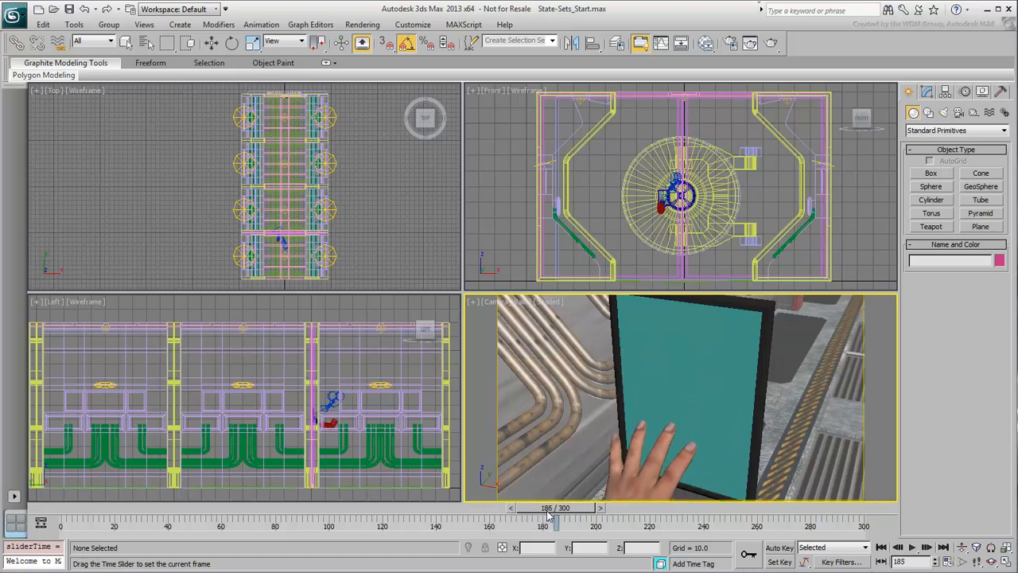
{"action": "left_click_drag", "start_coordinate": [550, 522], "coordinate": [490, 522]}
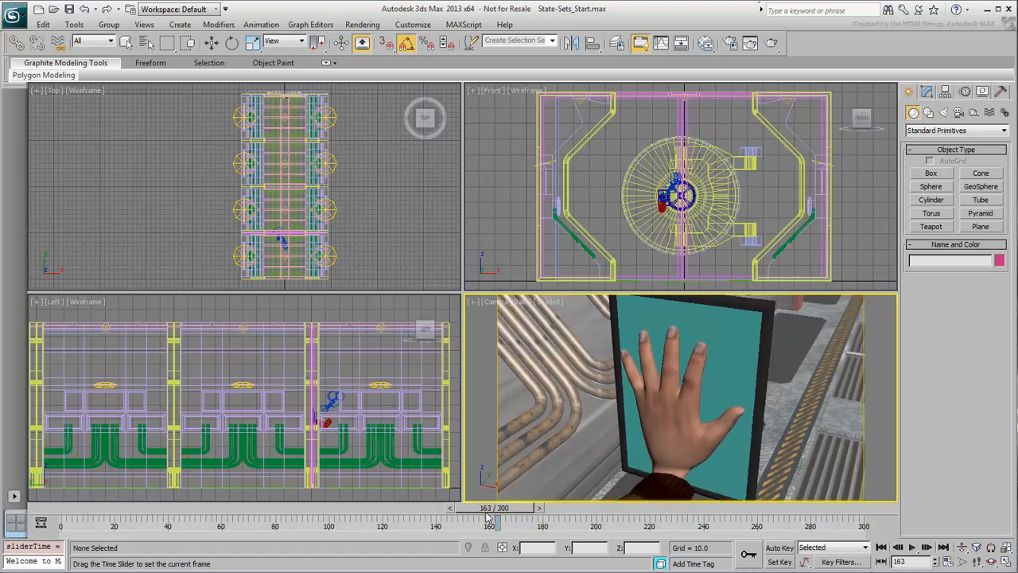
{"action": "left_click_drag", "start_coordinate": [490, 517], "coordinate": [60, 517]}
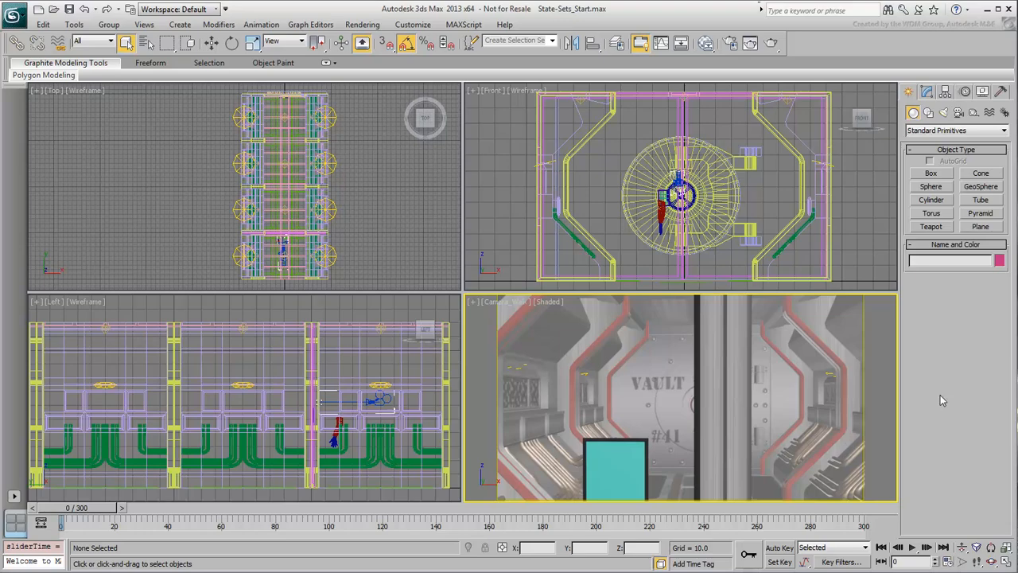
{"action": "left_click", "coordinate": [363, 24]}
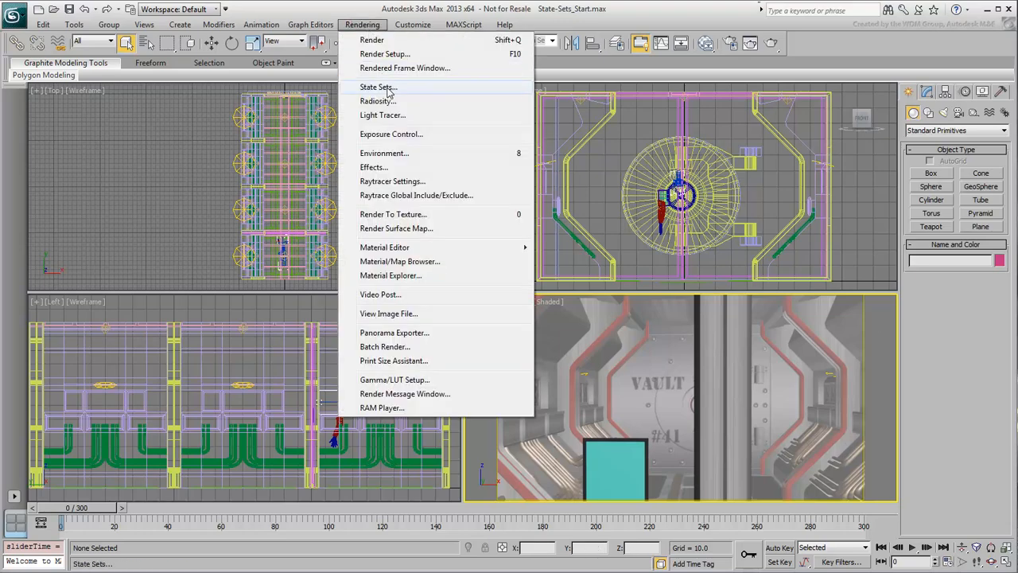
{"action": "left_click", "coordinate": [379, 86]}
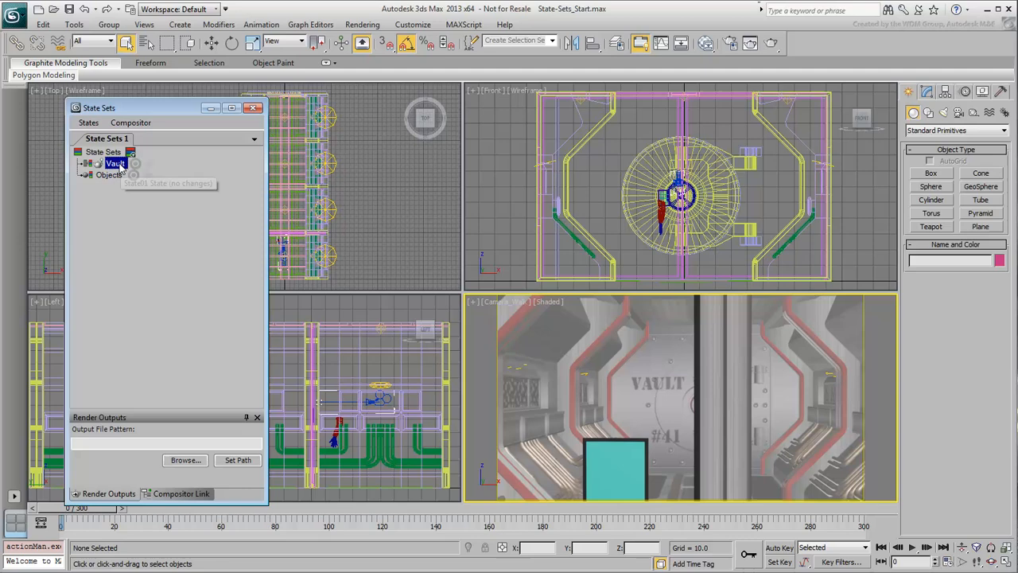
{"action": "mouse_move", "coordinate": [135, 164]}
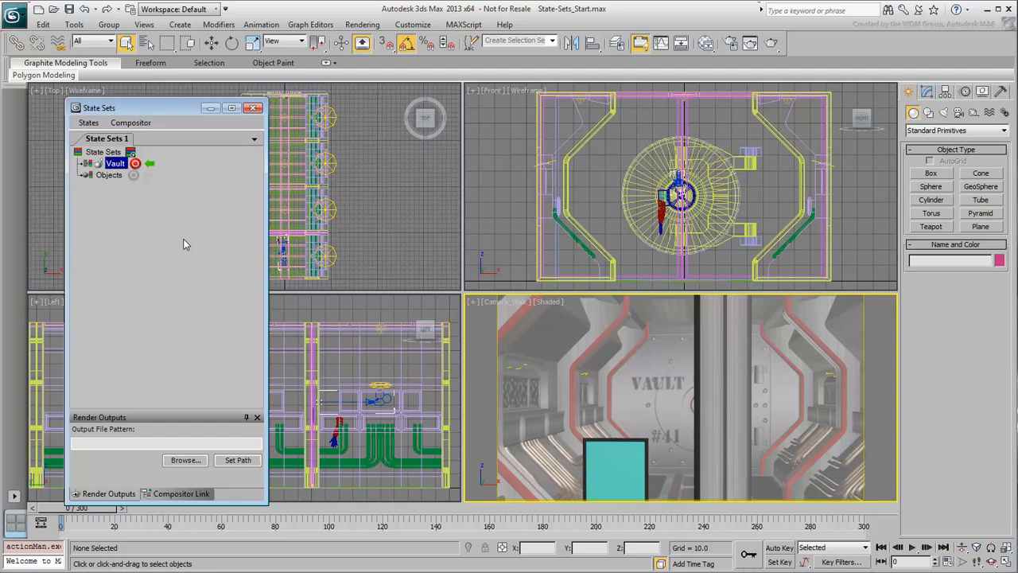
{"action": "mouse_move", "coordinate": [553, 43]}
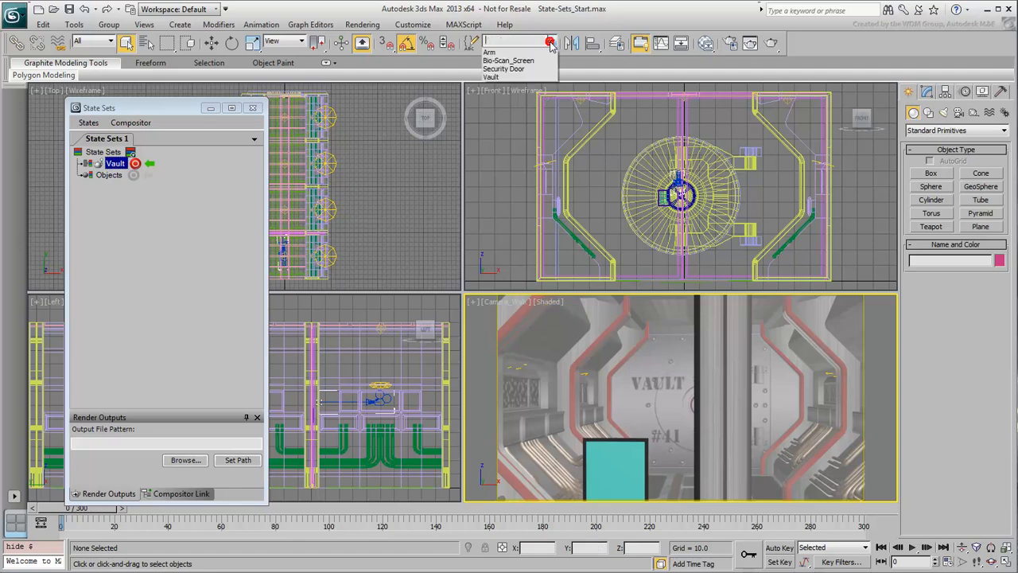
Render a production frame of the straight-on vault door view from the Camera_Walk viewport
{"action": "left_click", "coordinate": [509, 68]}
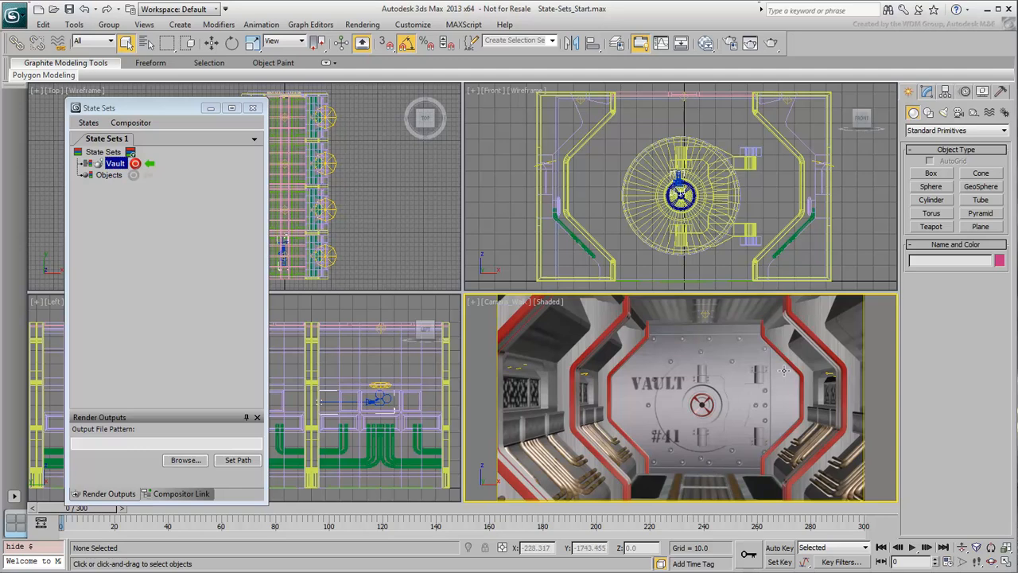
{"action": "left_click", "coordinate": [770, 45]}
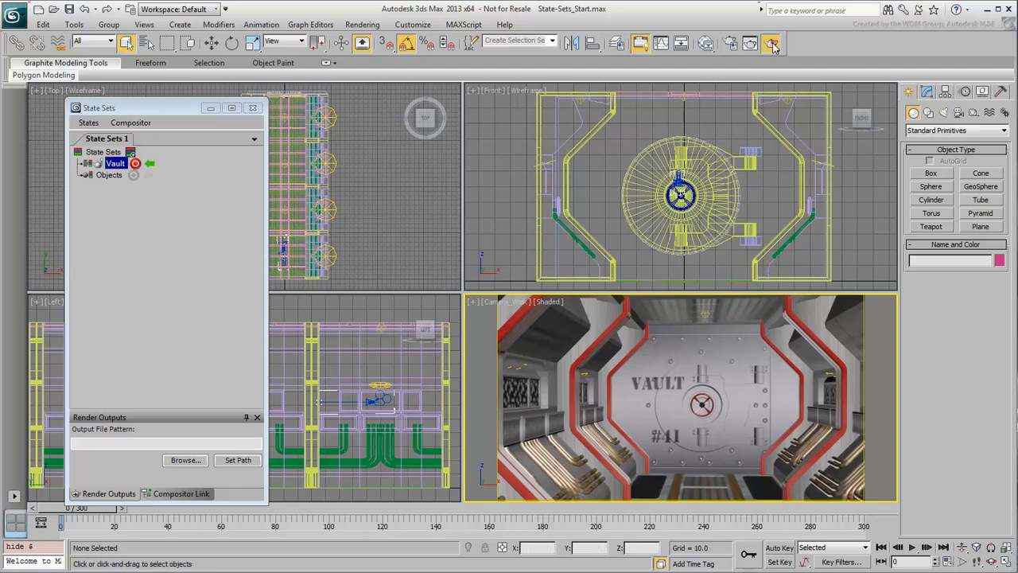
{"action": "left_click", "coordinate": [771, 43]}
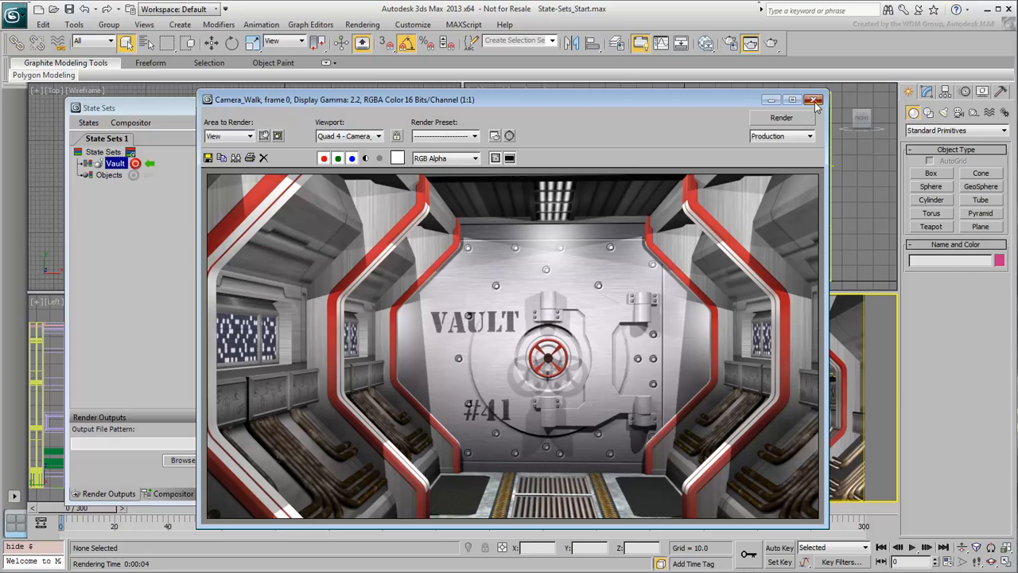
Close the render and bring up Render Setup on its Render Elements page
{"action": "left_click", "coordinate": [814, 98]}
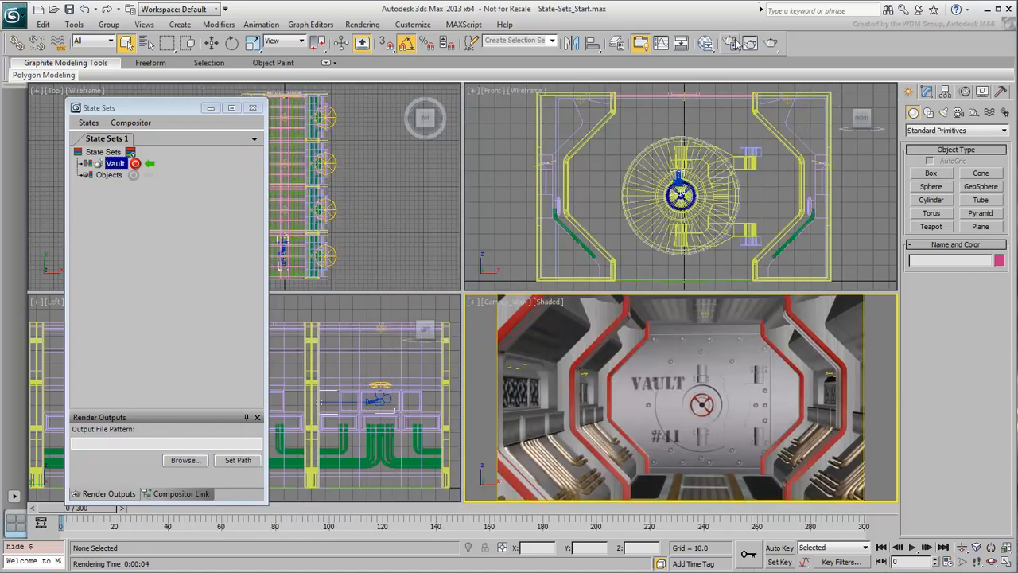
{"action": "left_click", "coordinate": [732, 43]}
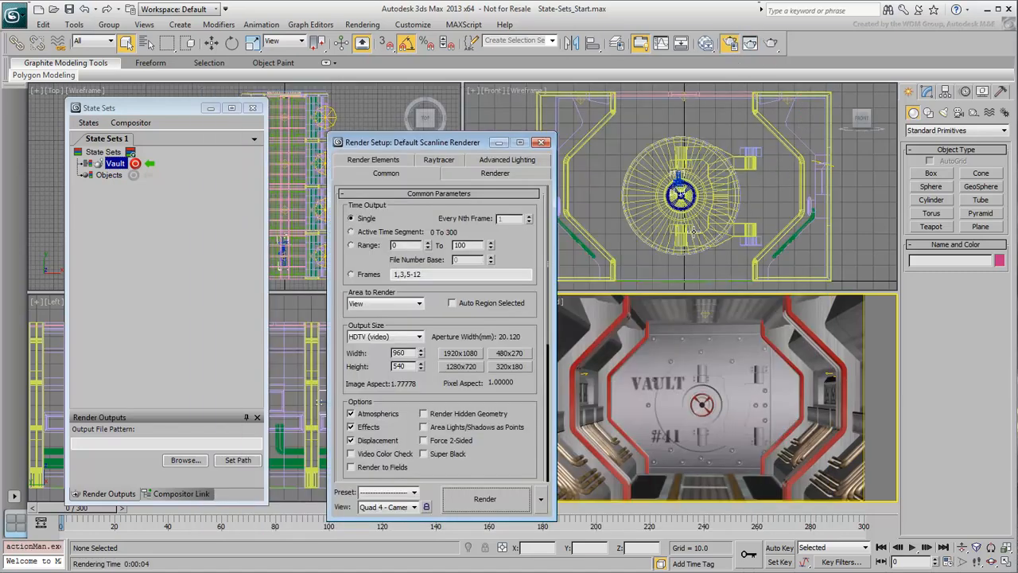
{"action": "left_click_drag", "start_coordinate": [411, 144], "coordinate": [582, 116]}
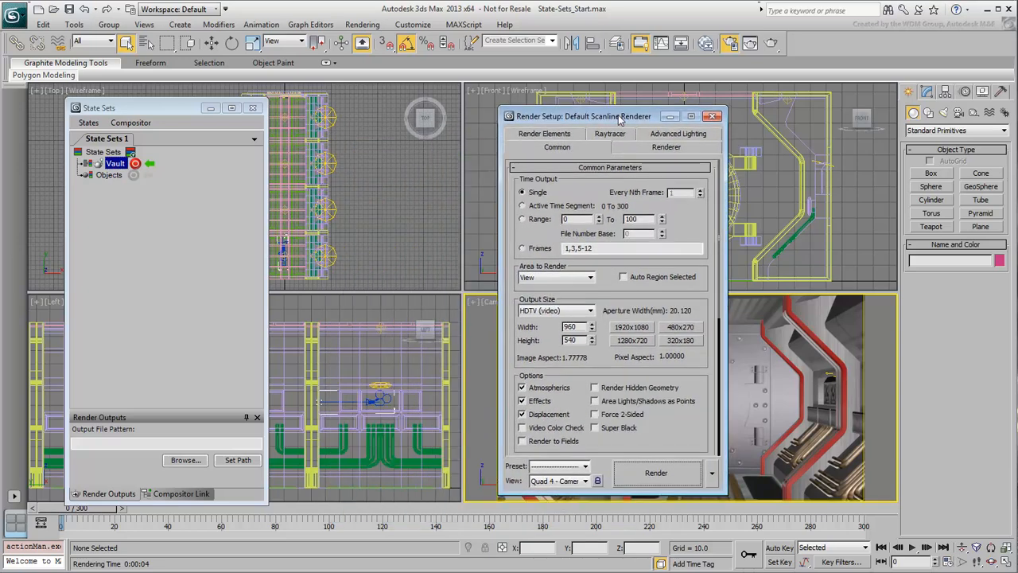
{"action": "left_click", "coordinate": [544, 134]}
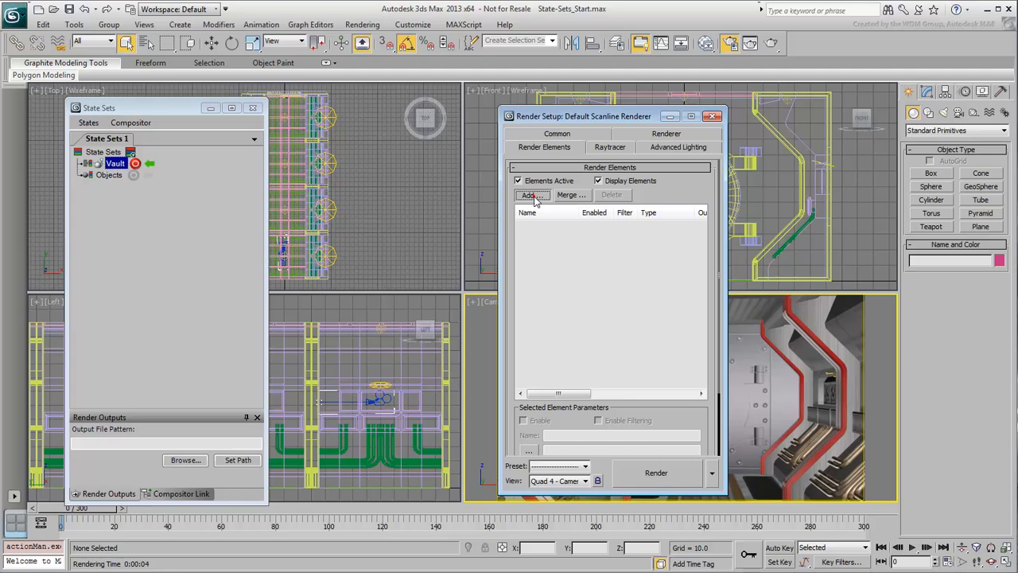
Add a Self-Illumination render element and render the camera view to see the glowing parts
{"action": "left_click", "coordinate": [531, 196]}
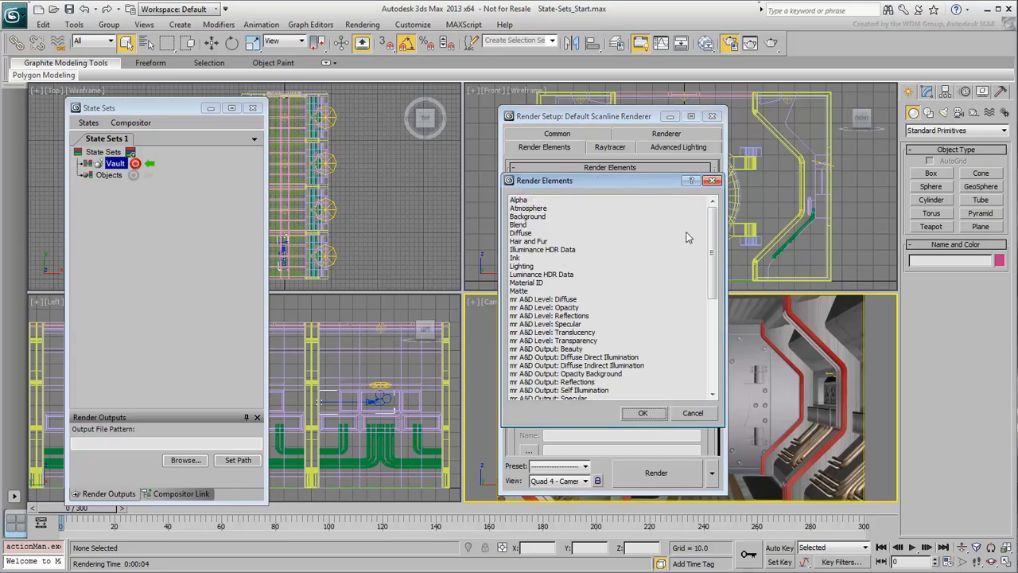
{"action": "left_click_drag", "start_coordinate": [709, 239], "coordinate": [709, 334]}
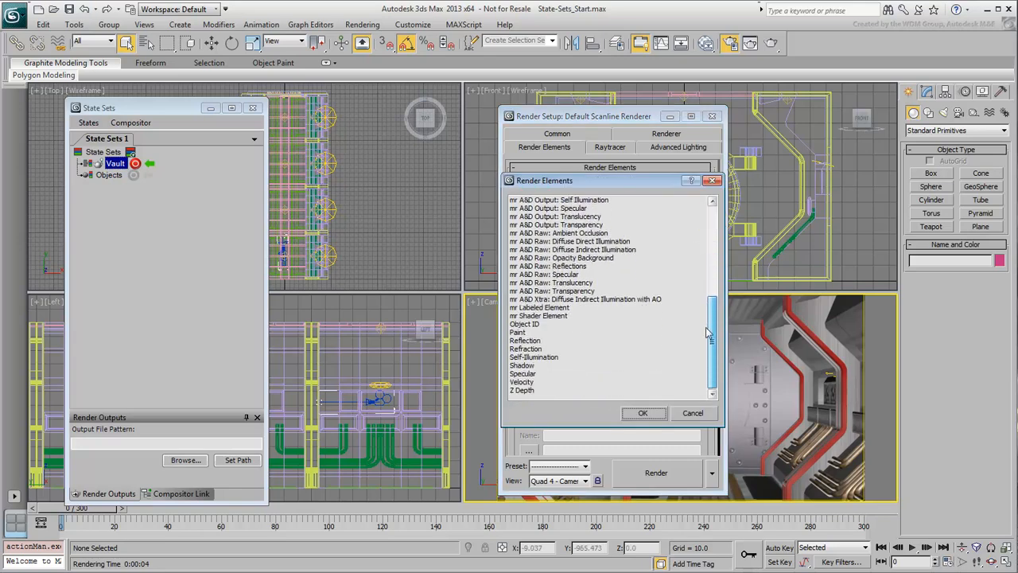
{"action": "left_click", "coordinate": [534, 356]}
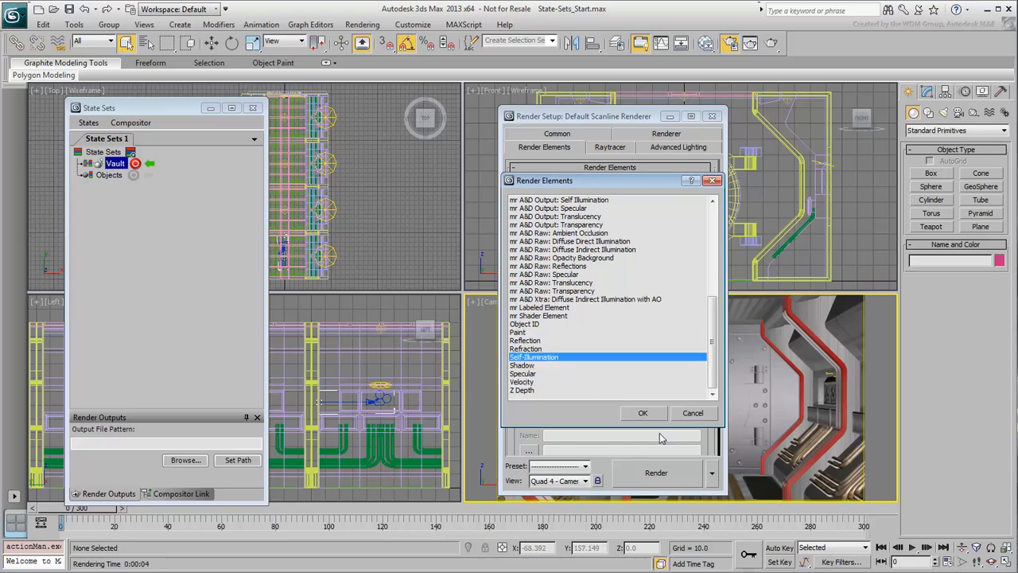
{"action": "left_click", "coordinate": [643, 412]}
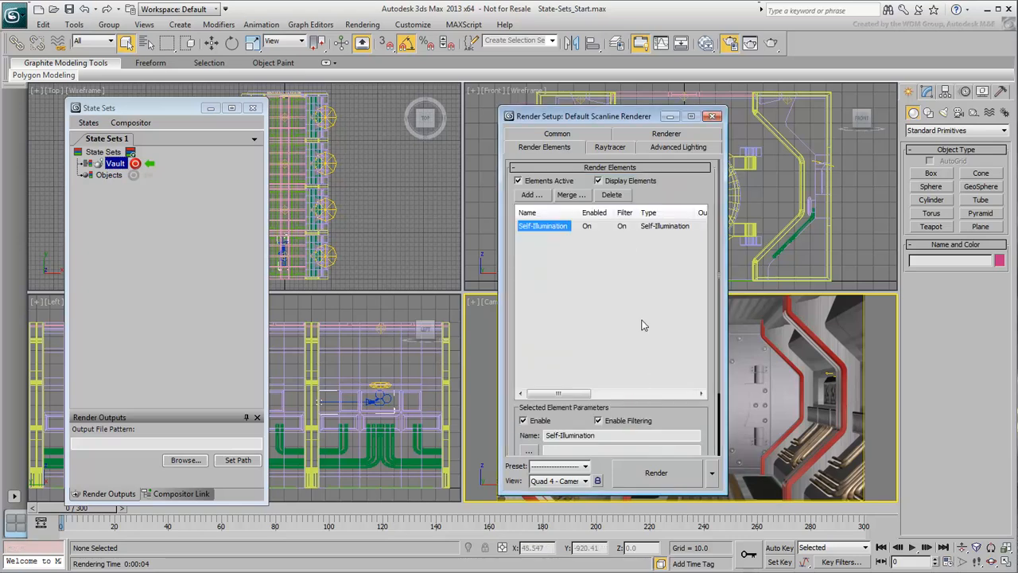
{"action": "left_click", "coordinate": [655, 473]}
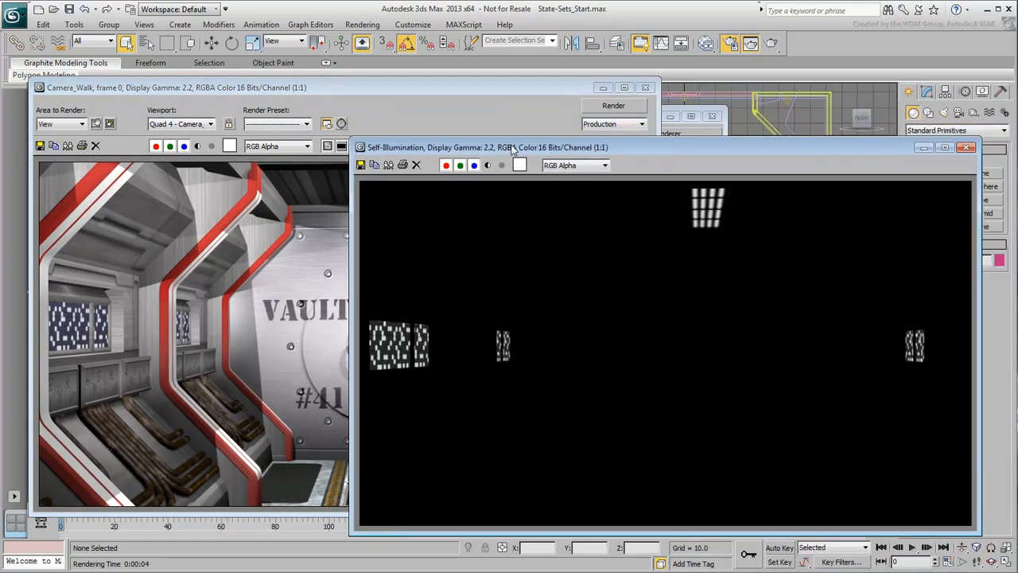
{"action": "left_click_drag", "start_coordinate": [509, 146], "coordinate": [522, 150]}
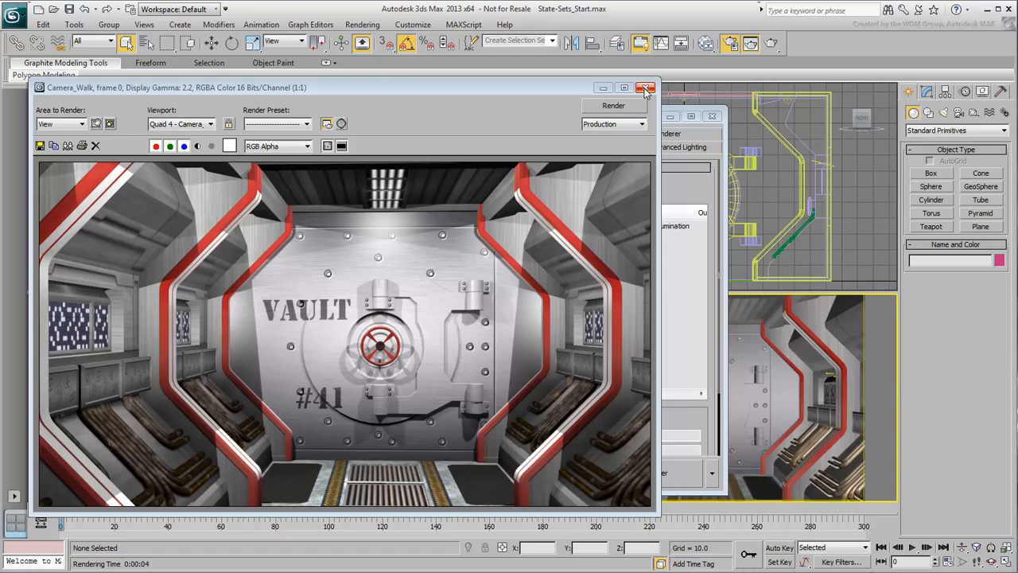
Close the render, set time output to Active Time Segment, and close Render Setup
{"action": "left_click", "coordinate": [646, 88]}
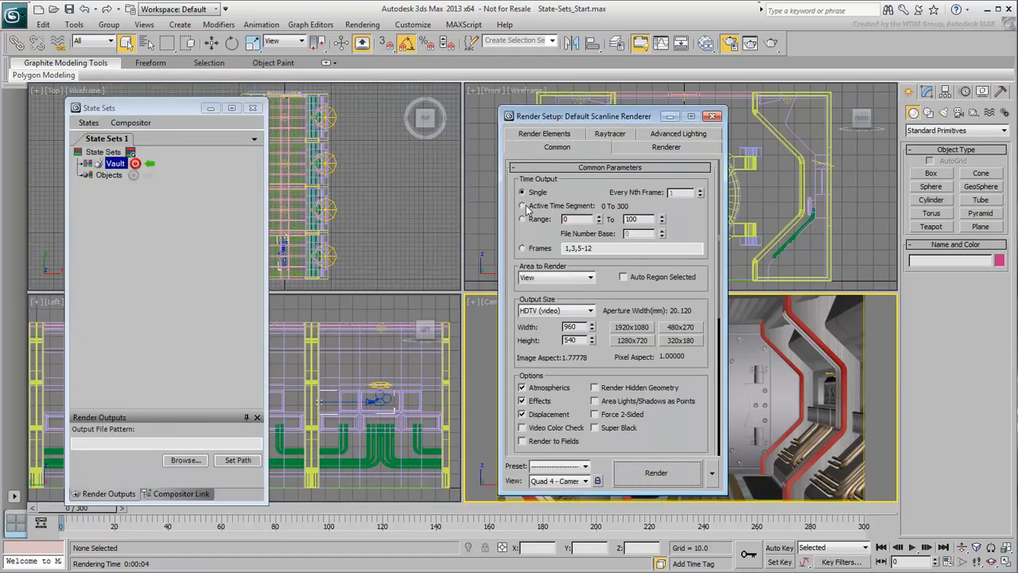
{"action": "left_click", "coordinate": [522, 206]}
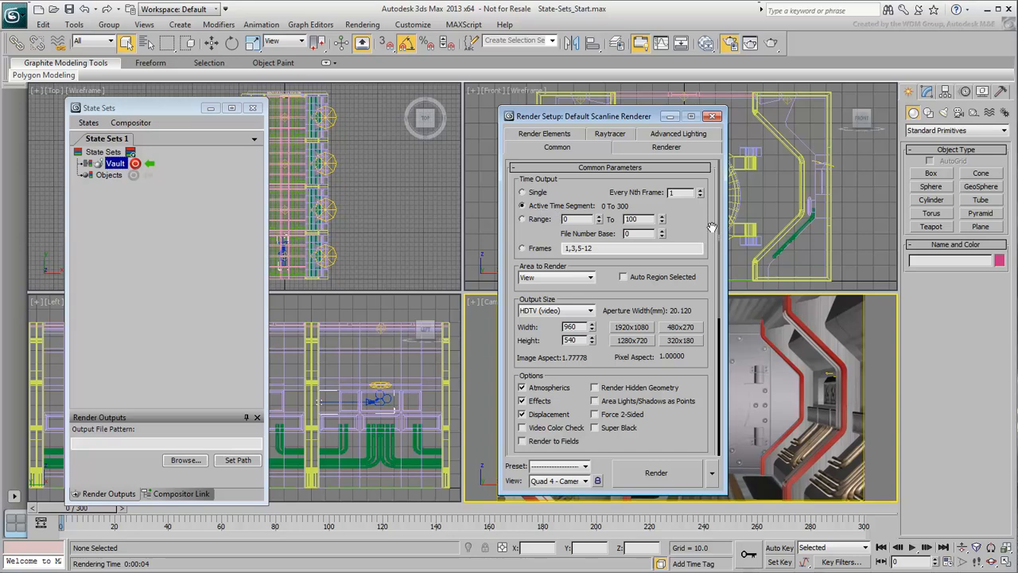
{"action": "mouse_move", "coordinate": [794, 326]}
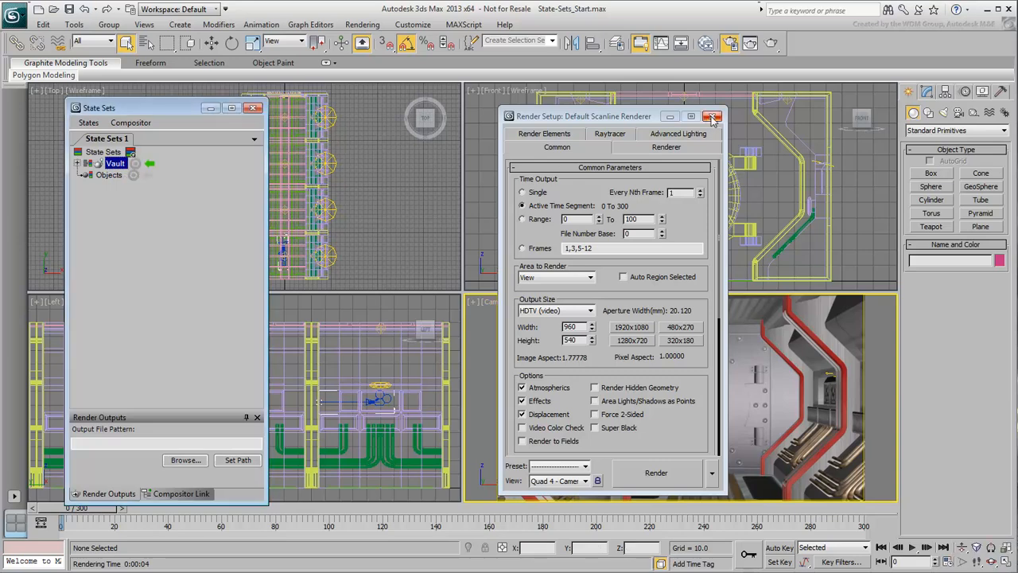
{"action": "left_click", "coordinate": [712, 116]}
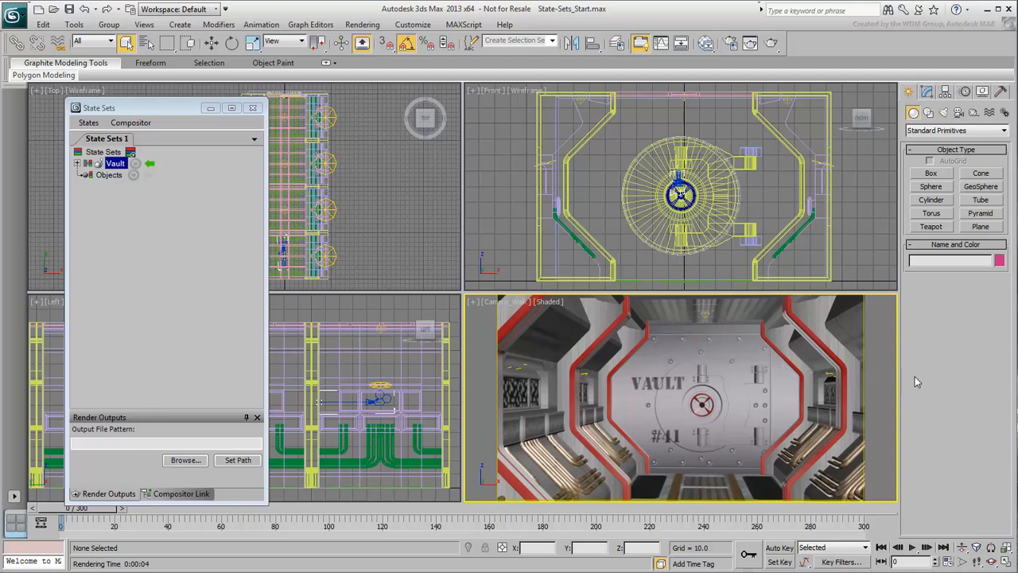
{"action": "mouse_move", "coordinate": [916, 378]}
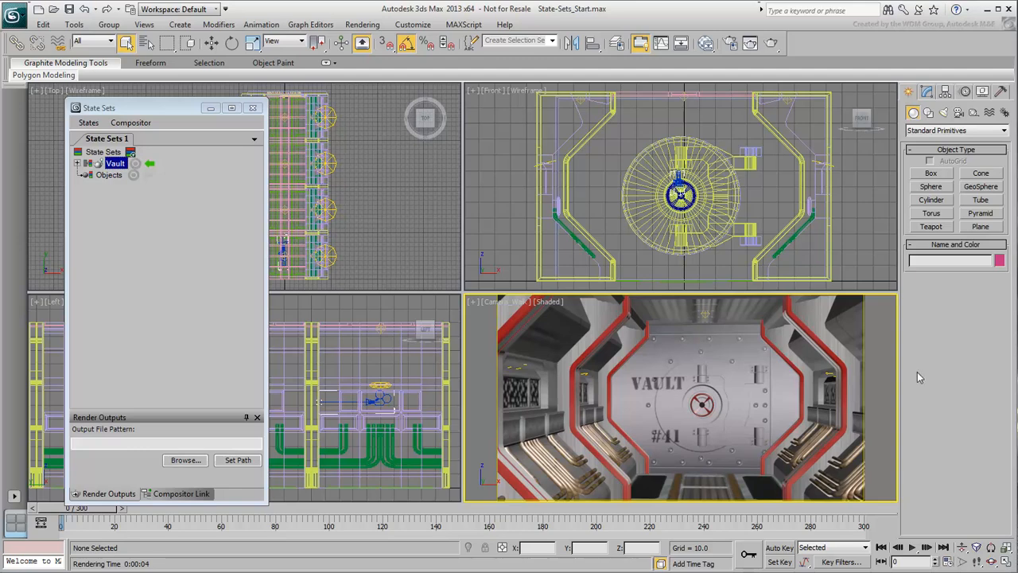
Add a Vault AO state, start recording it, and hide the Security-Door selection set objects
{"action": "left_click", "coordinate": [130, 151]}
{"action": "type", "text": "Vault AO"}
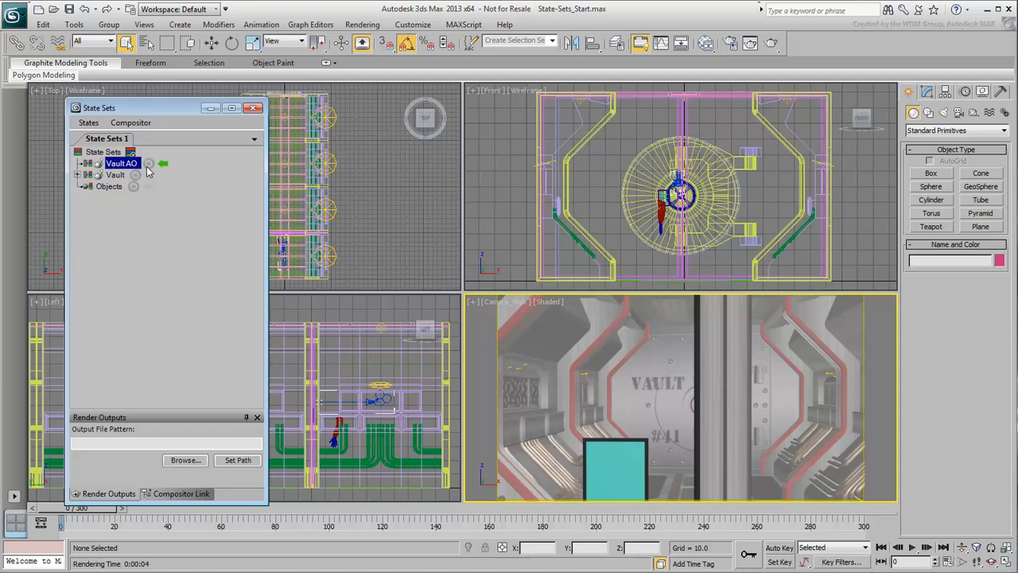
{"action": "left_click", "coordinate": [150, 162]}
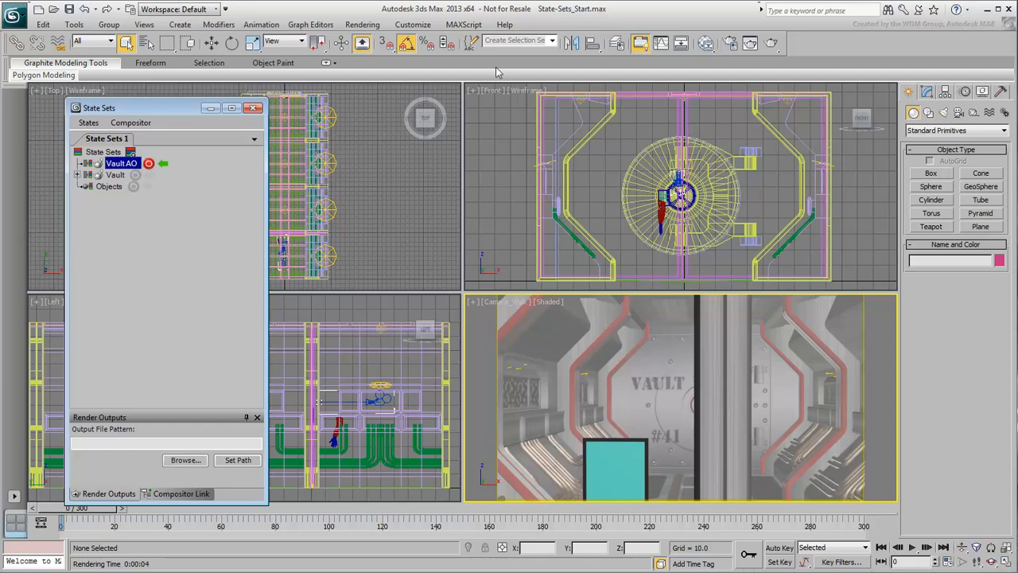
{"action": "left_click", "coordinate": [517, 39]}
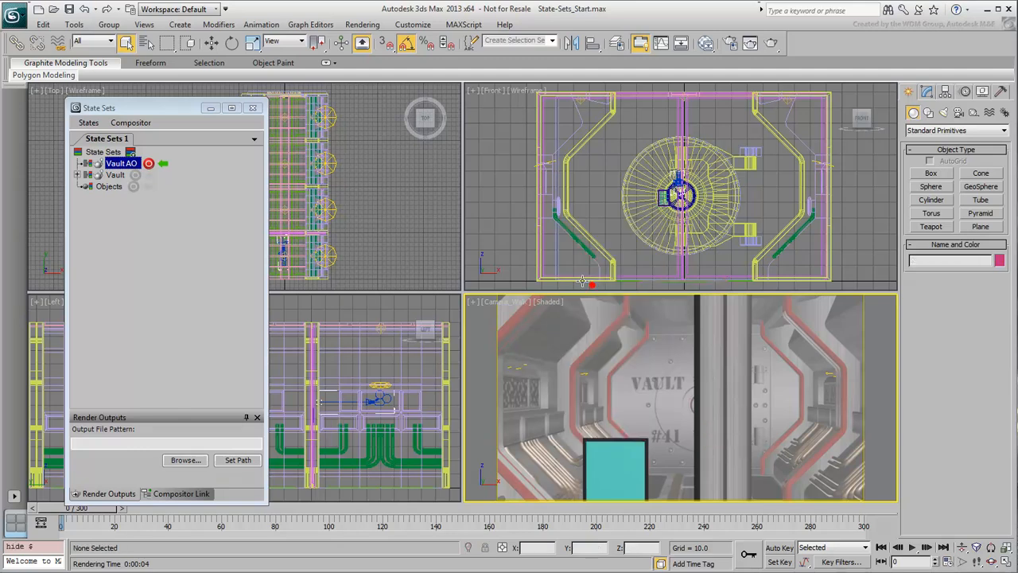
{"action": "left_click", "coordinate": [551, 41]}
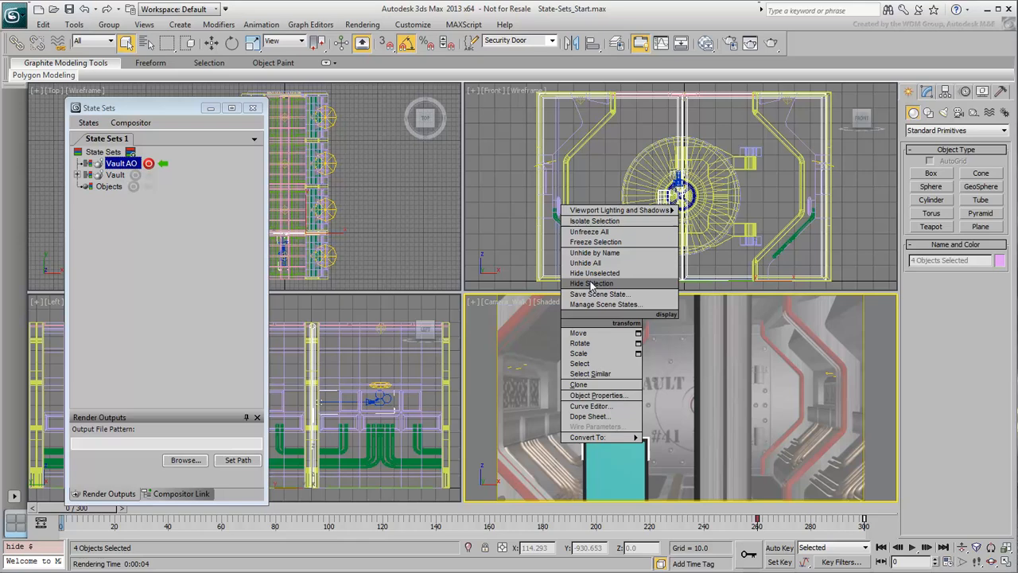
{"action": "left_click", "coordinate": [590, 283]}
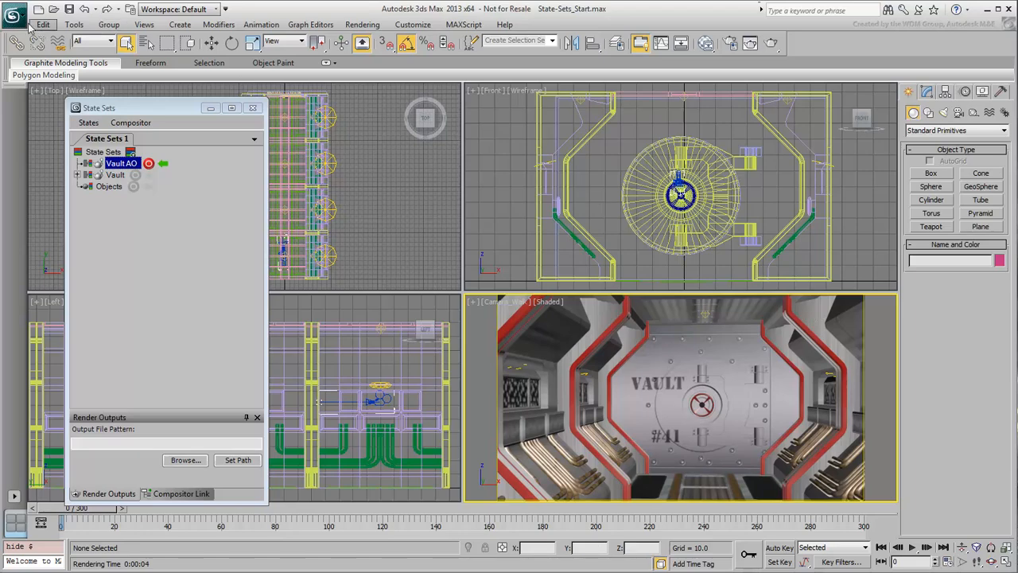
Bring up the Slate Material Editor and open a new Standard material's parameters for editing
{"action": "left_click", "coordinate": [43, 24]}
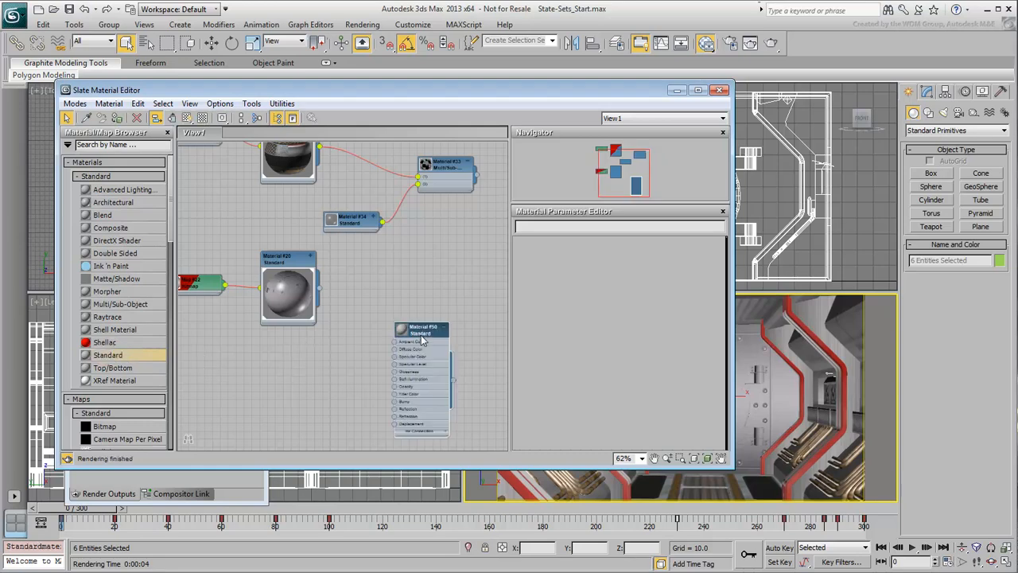
{"action": "left_click", "coordinate": [422, 329]}
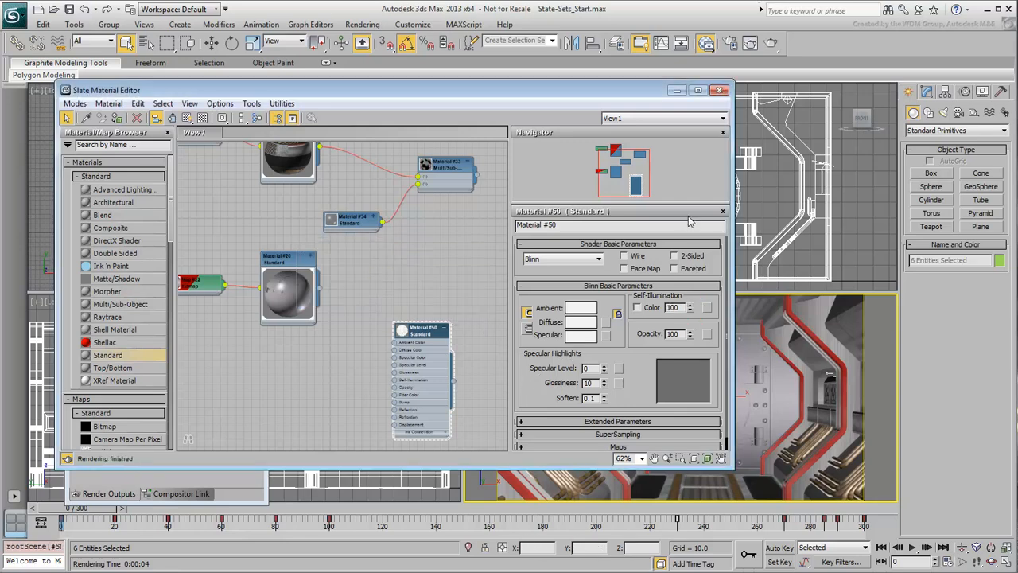
{"action": "mouse_move", "coordinate": [245, 163]}
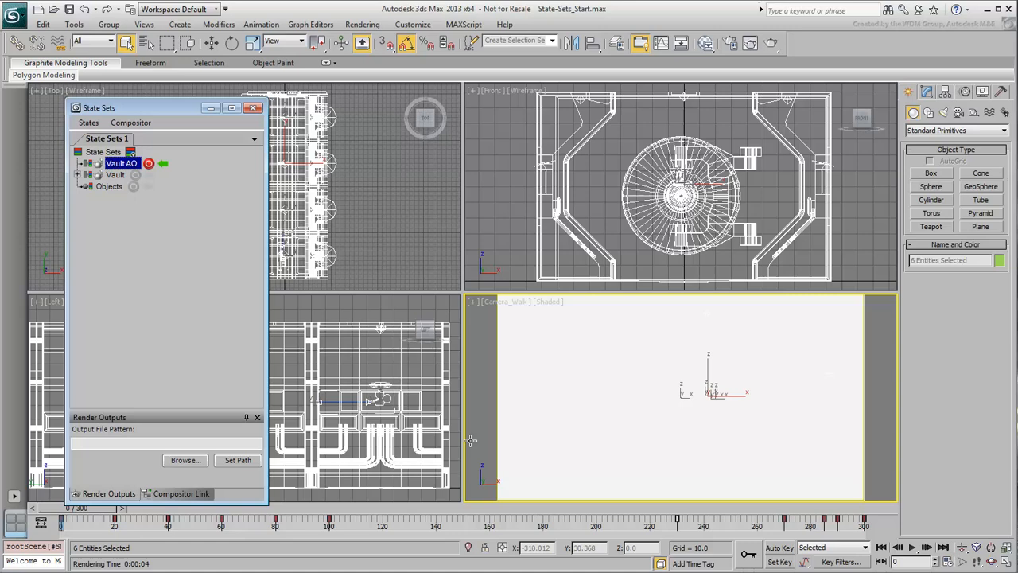
{"action": "mouse_move", "coordinate": [477, 444]}
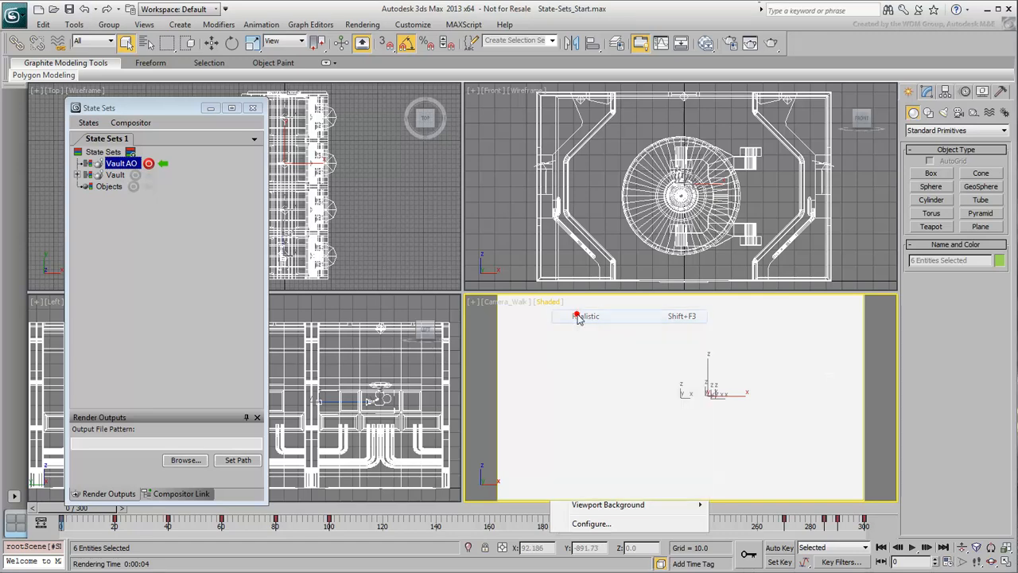
Shade the camera view as Realistic all-white, render a test frame, and close it
{"action": "left_click", "coordinate": [589, 315]}
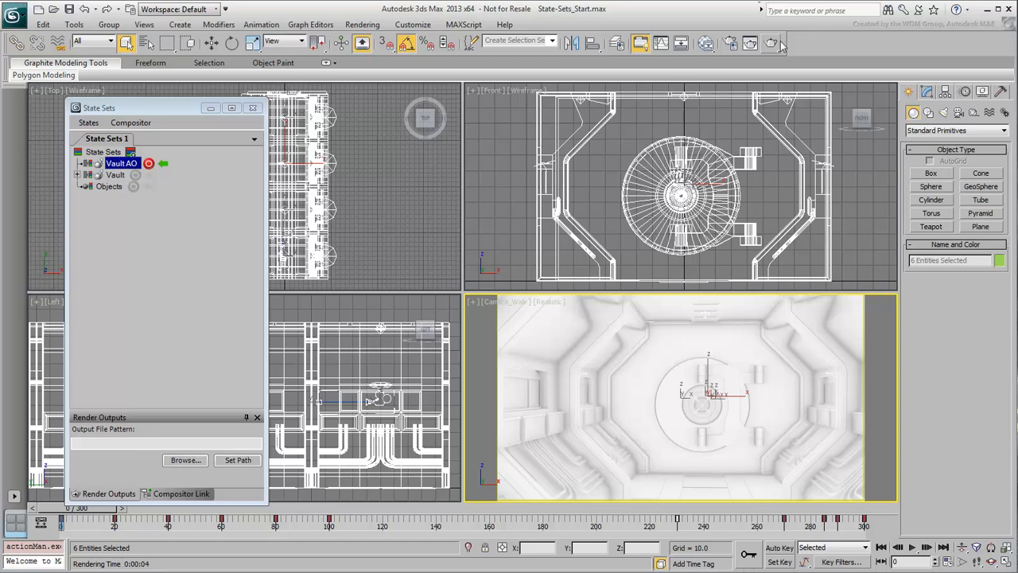
{"action": "left_click", "coordinate": [770, 43]}
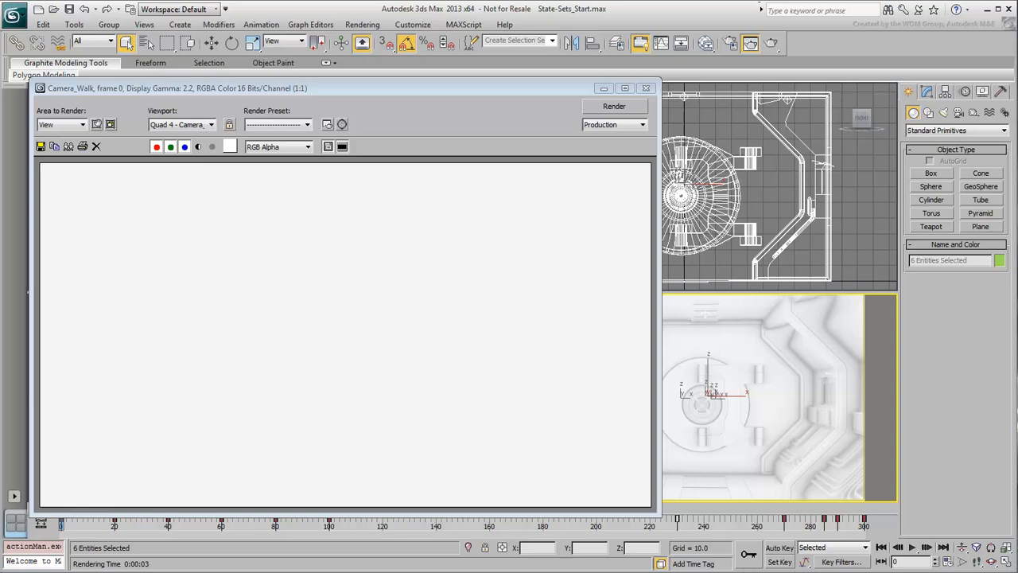
{"action": "mouse_move", "coordinate": [961, 334]}
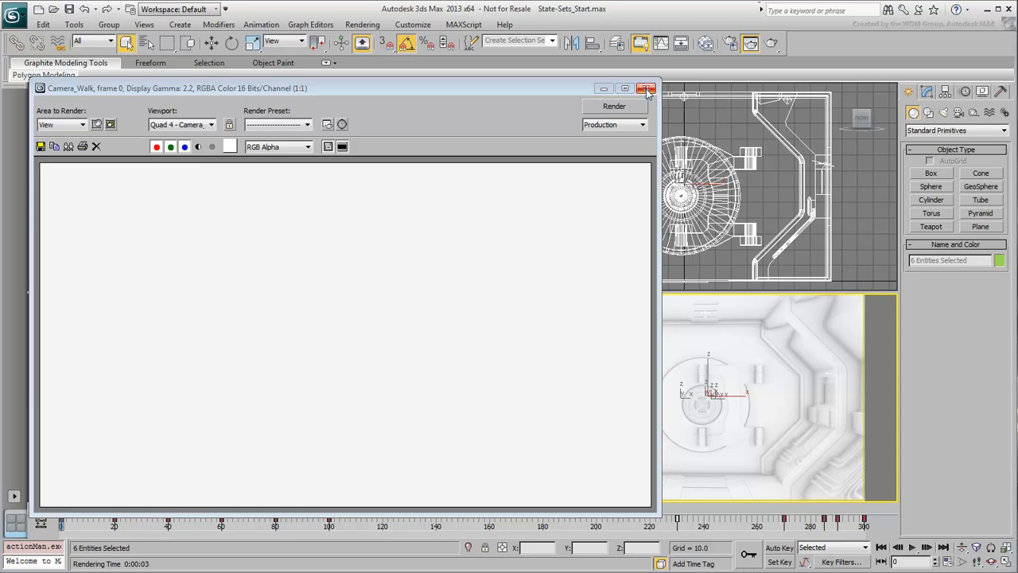
{"action": "left_click", "coordinate": [646, 89]}
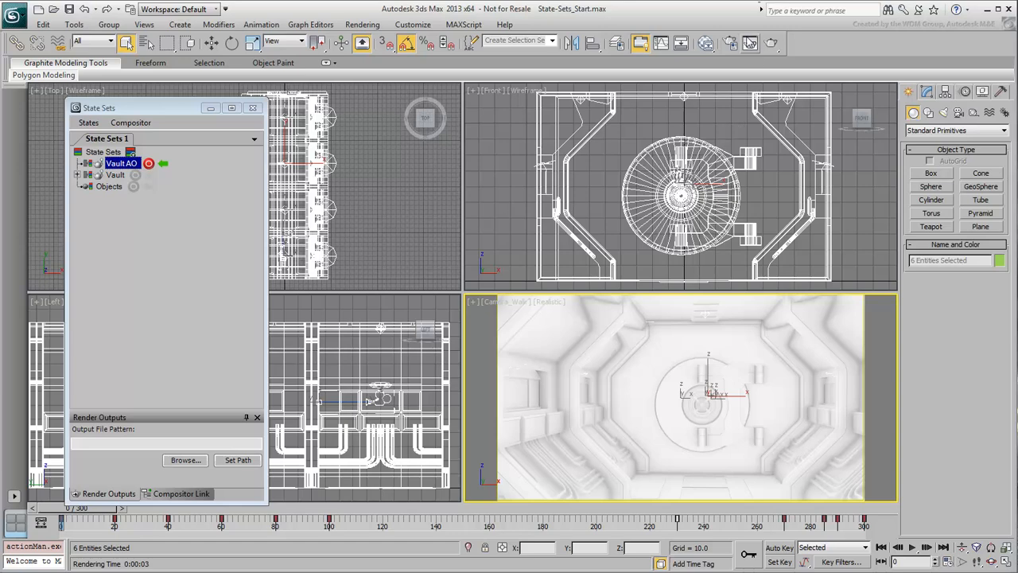
In Render Setup, turn off Elements Active for render elements and return to the Common page
{"action": "left_click", "coordinate": [728, 43]}
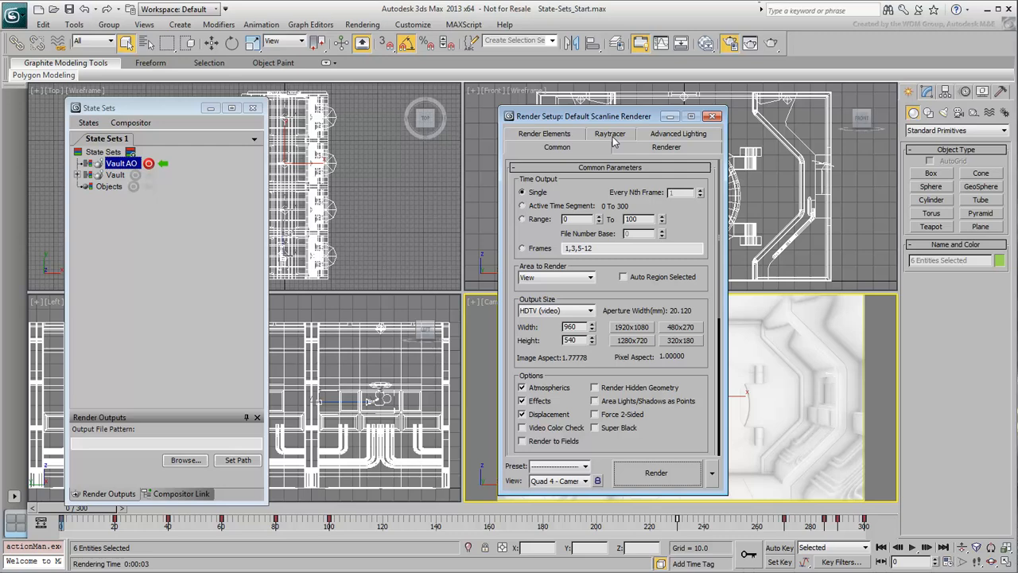
{"action": "left_click", "coordinate": [544, 146]}
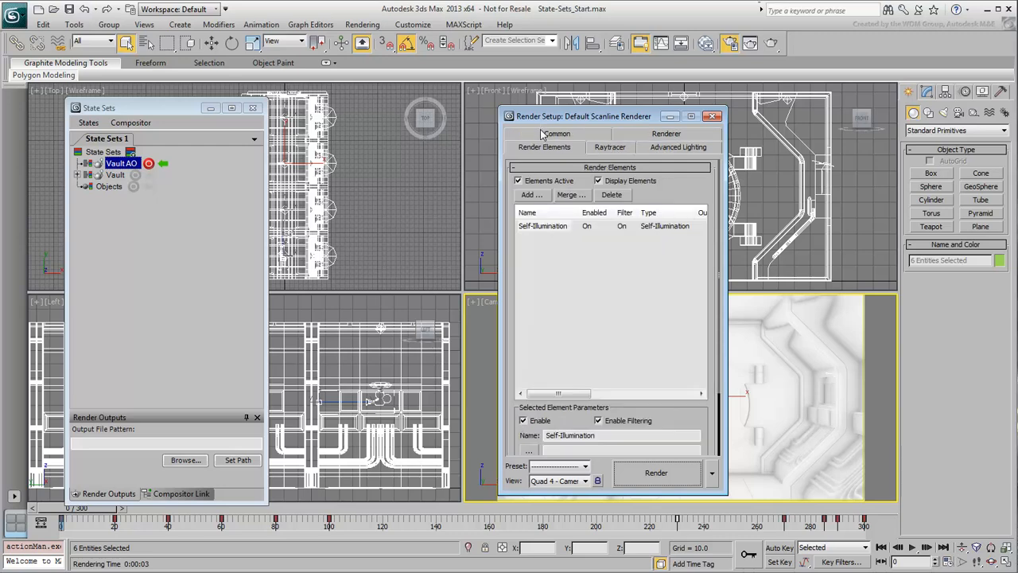
{"action": "left_click", "coordinate": [518, 181]}
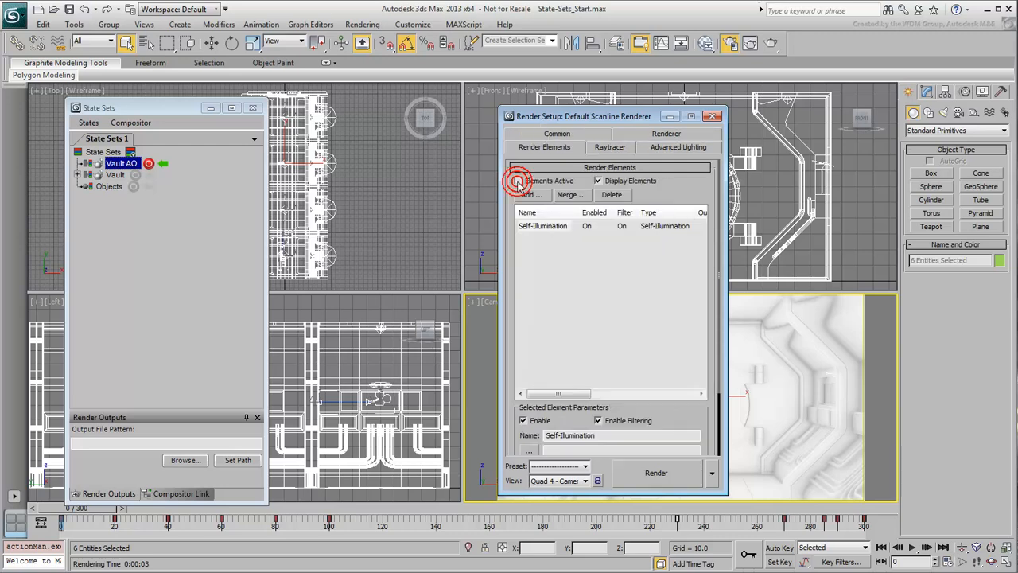
{"action": "left_click", "coordinate": [519, 180]}
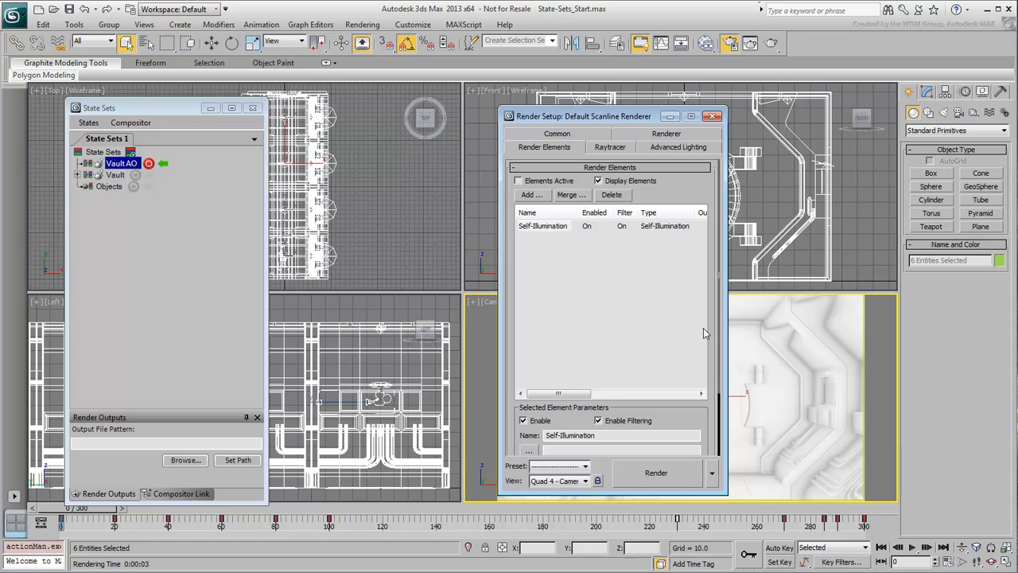
{"action": "left_click", "coordinate": [556, 134]}
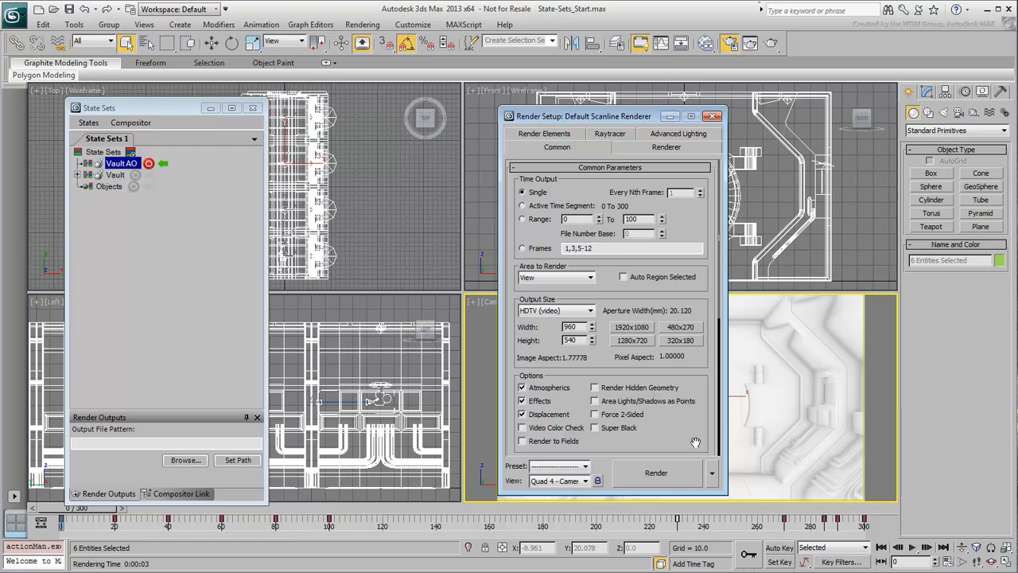
Assign Quicksilver Hardware Renderer as the production renderer
{"action": "scroll", "scroll_direction": "down", "scroll_amount": 3}
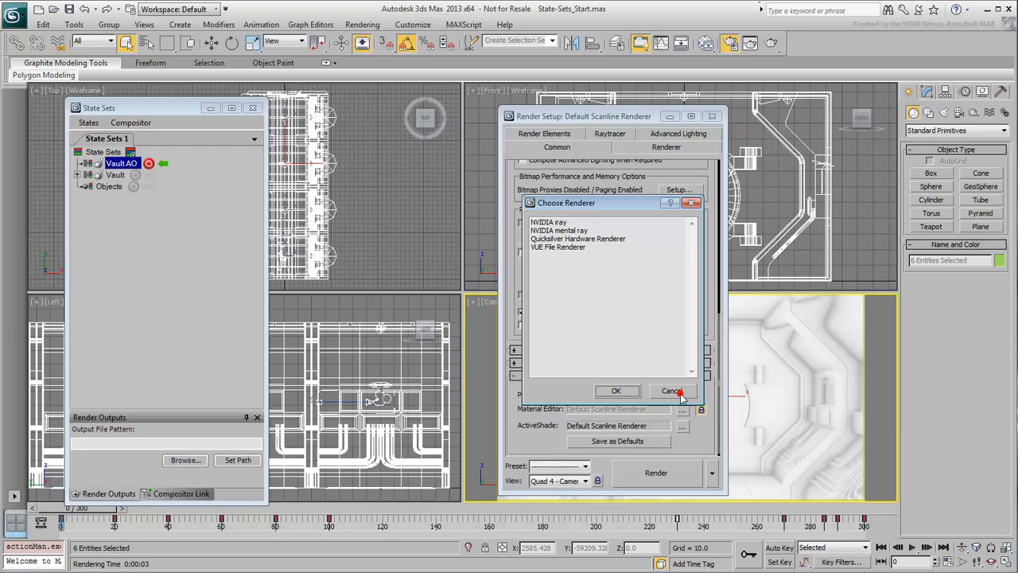
{"action": "left_click", "coordinate": [578, 239]}
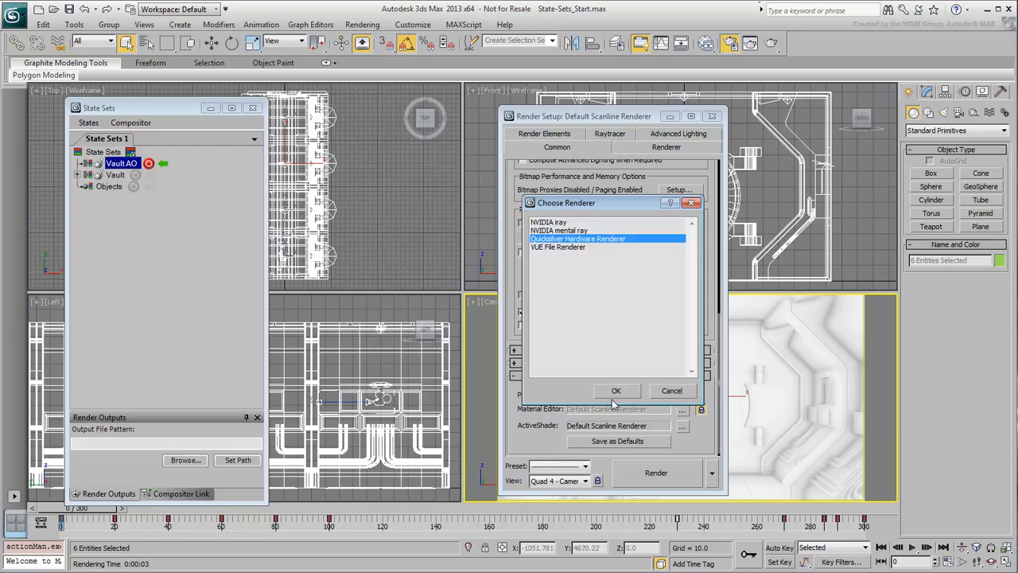
{"action": "left_click", "coordinate": [615, 391]}
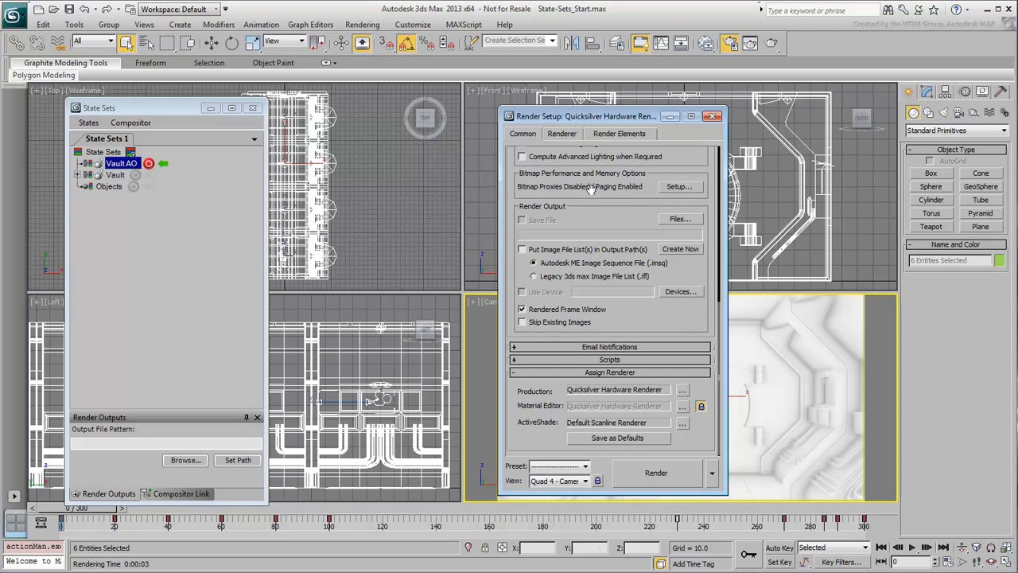
In Quicksilver's Lighting and Shadows settings, disable Shadows and enable Ambient Occlusion
{"action": "left_click", "coordinate": [562, 133]}
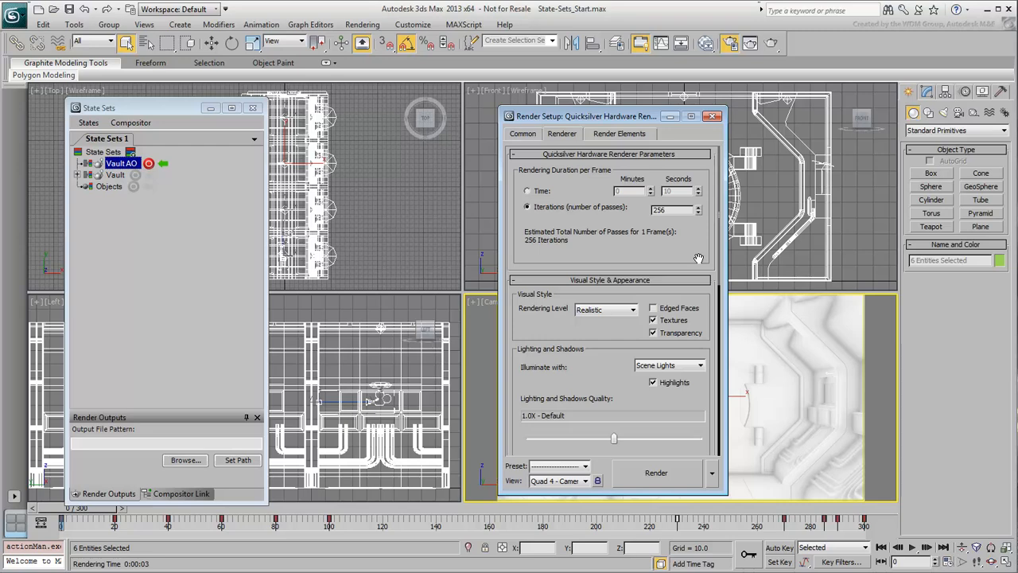
{"action": "left_click", "coordinate": [527, 191]}
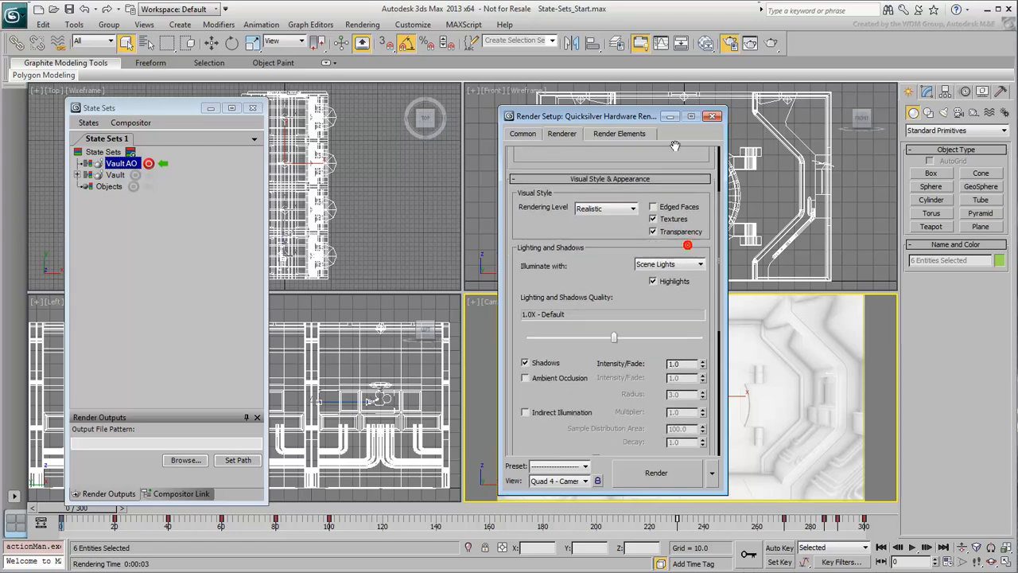
{"action": "scroll", "scroll_direction": "down", "scroll_amount": 3}
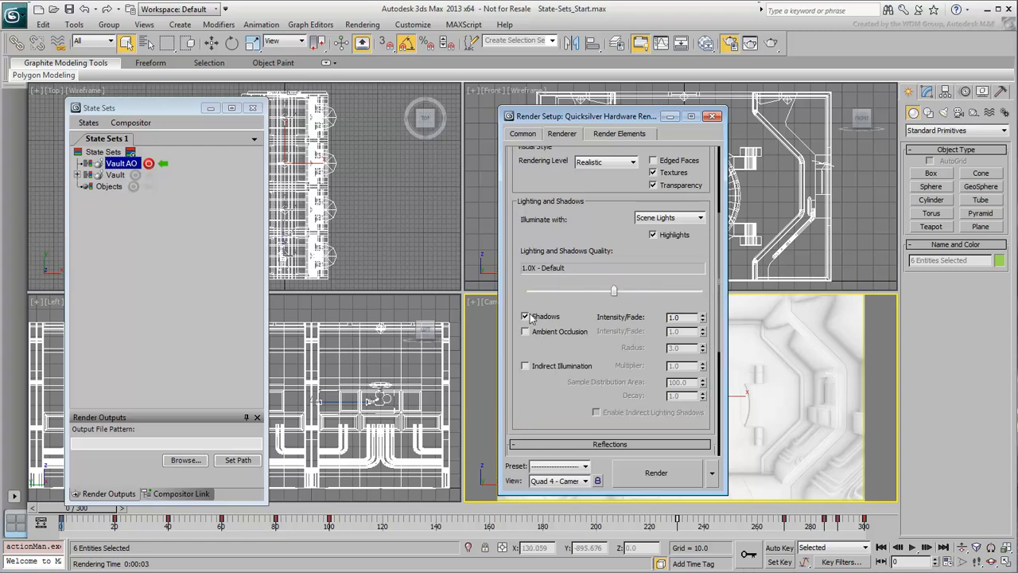
{"action": "left_click", "coordinate": [525, 315]}
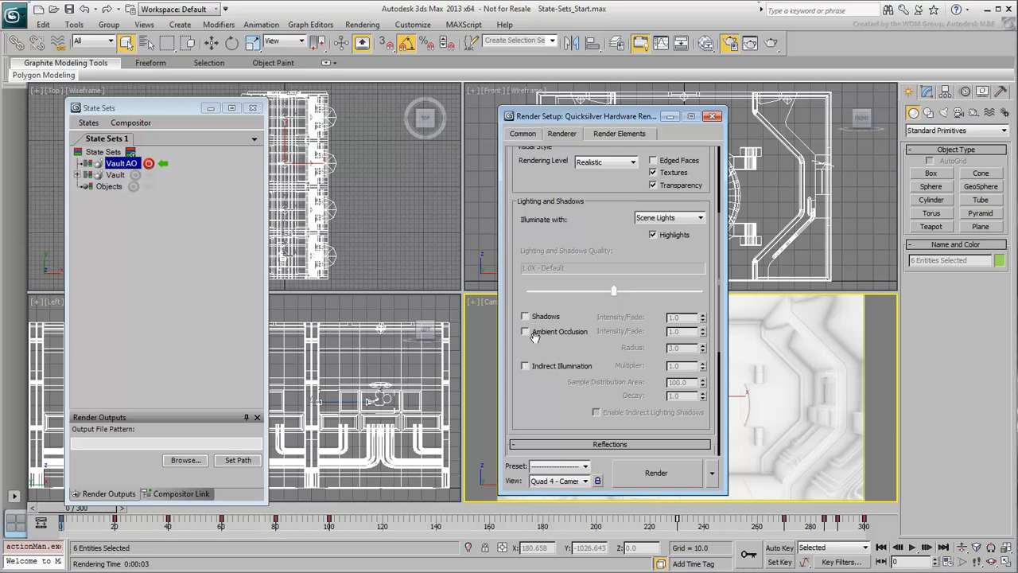
{"action": "left_click", "coordinate": [525, 330]}
{"action": "type", "text": "10"}
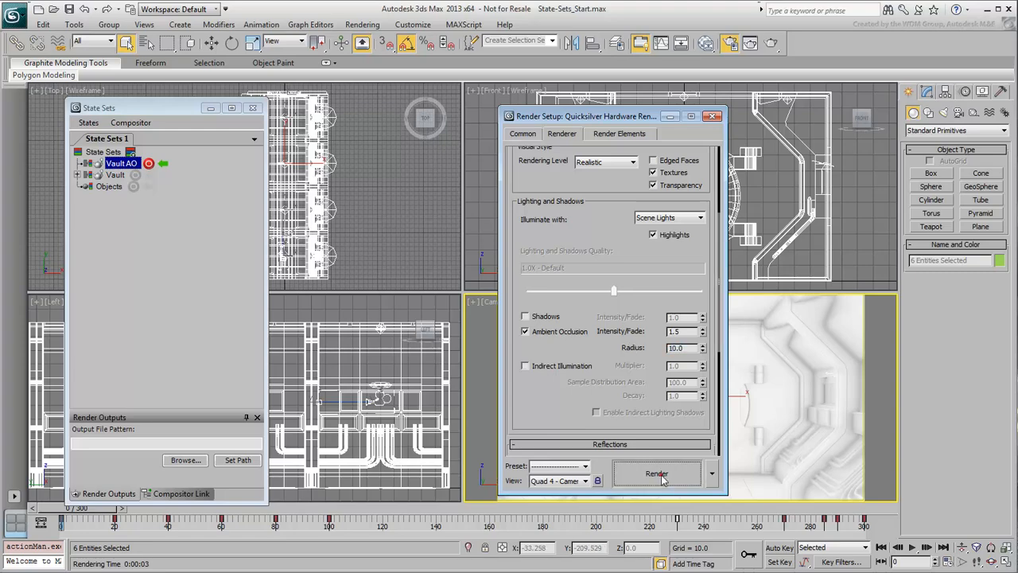
Render the camera view as a white ambient-occlusion image and close the rendered frame
{"action": "left_click", "coordinate": [656, 474]}
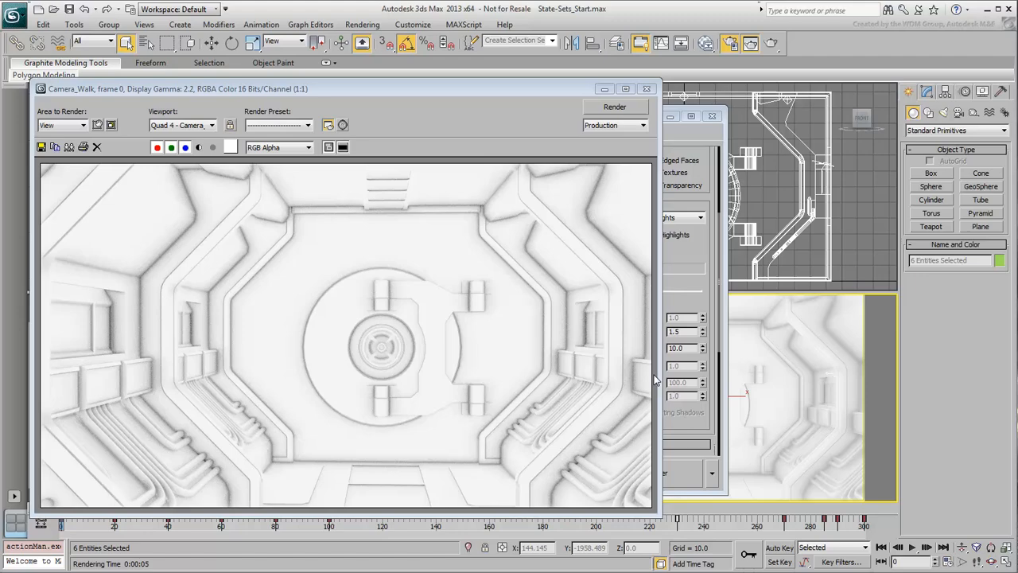
{"action": "mouse_move", "coordinate": [652, 378]}
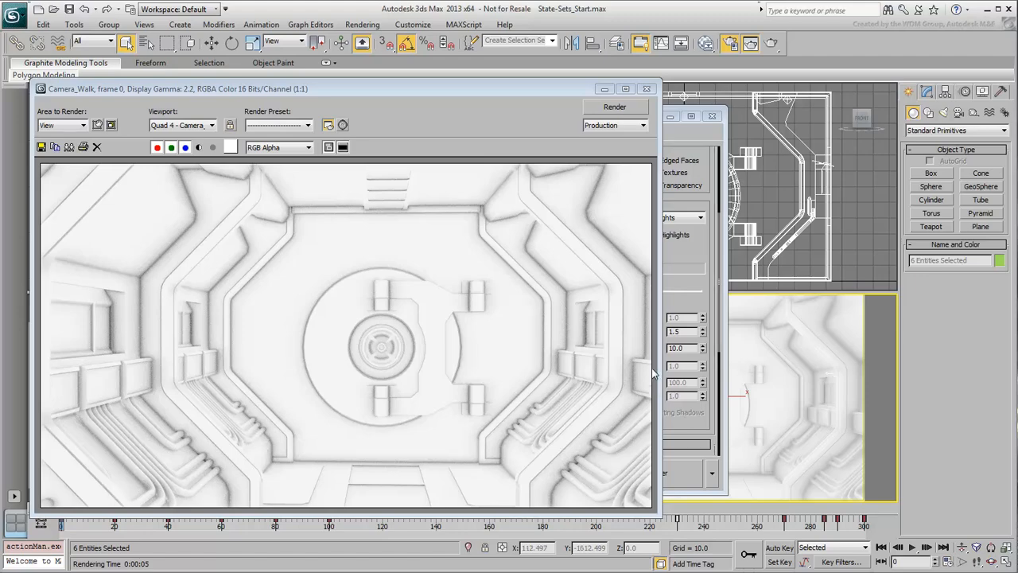
{"action": "left_click", "coordinate": [614, 106]}
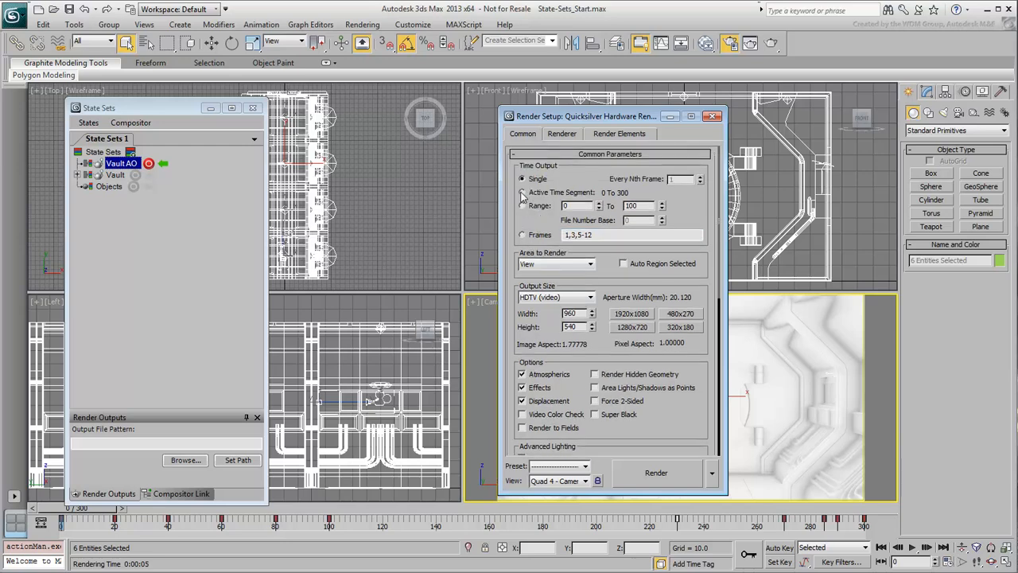
Set Time Output to Active Time Segment and close Render Setup
{"action": "left_click", "coordinate": [522, 192]}
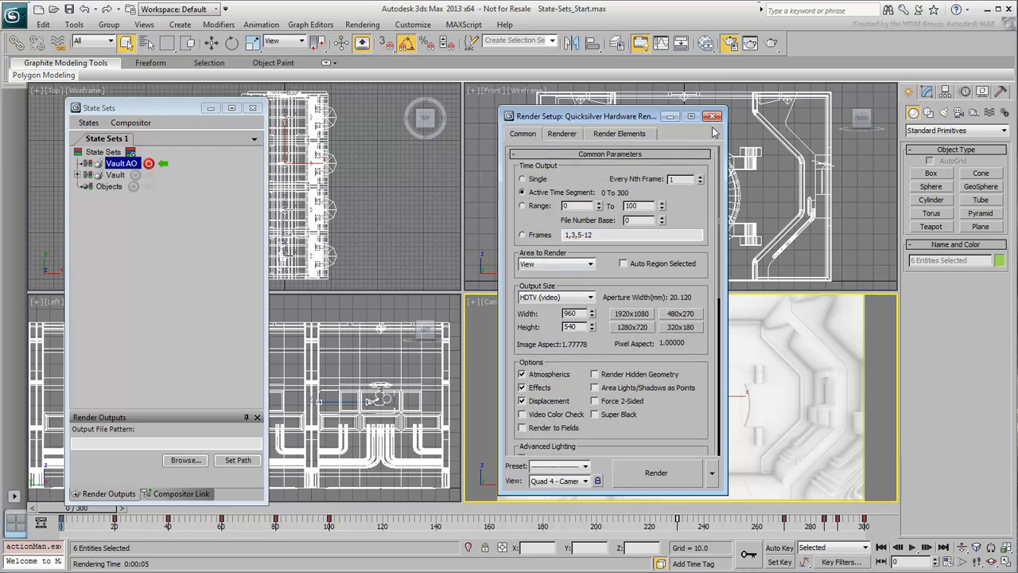
{"action": "left_click", "coordinate": [713, 117]}
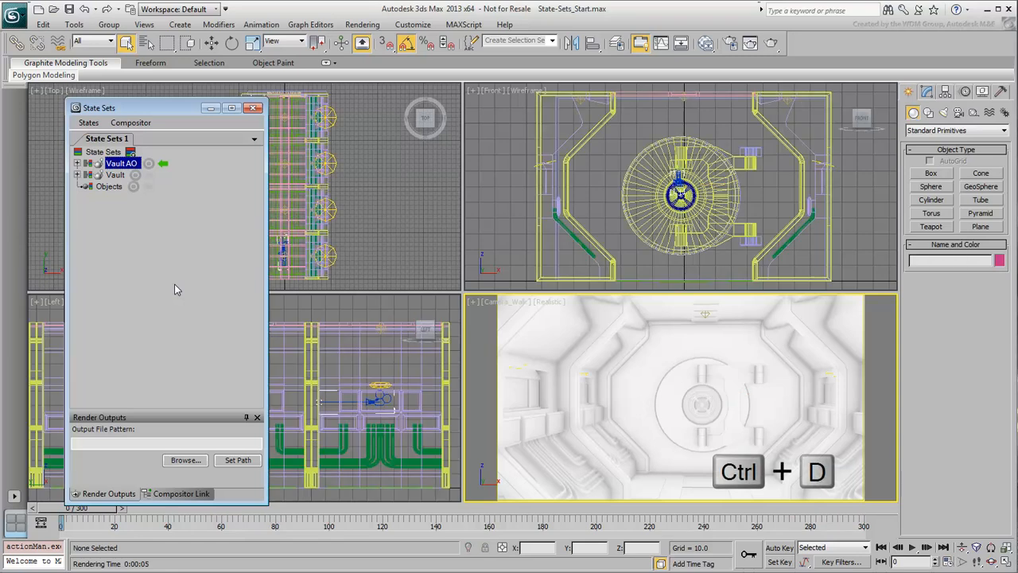
{"action": "key", "text": "ctrl+d"}
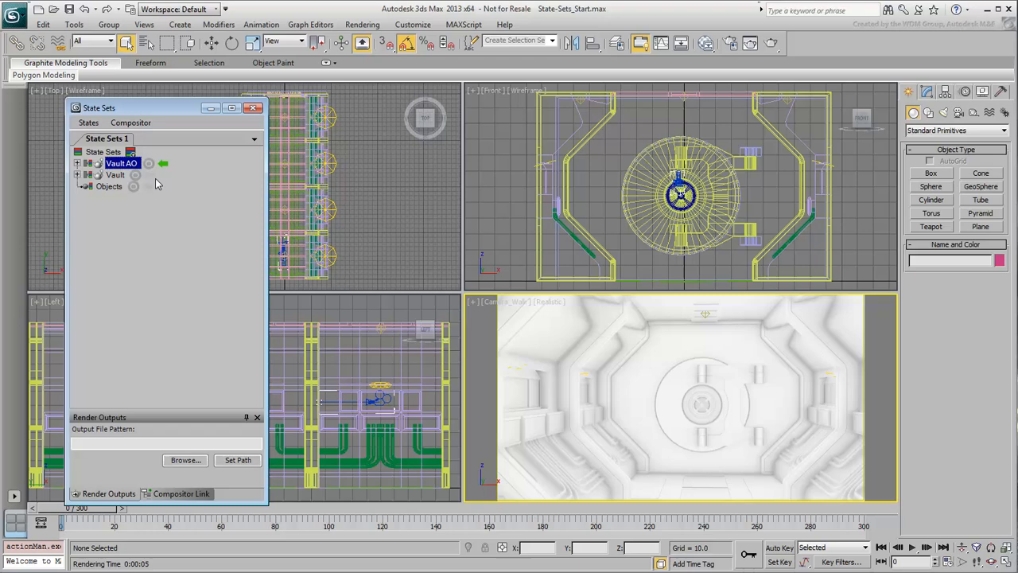
{"action": "left_click", "coordinate": [149, 173]}
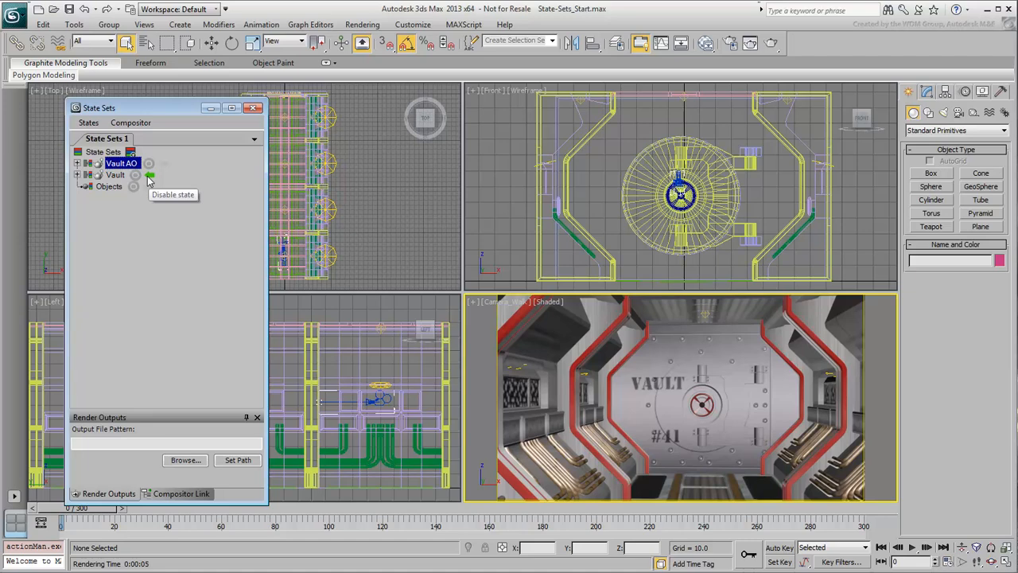
{"action": "left_click", "coordinate": [150, 162]}
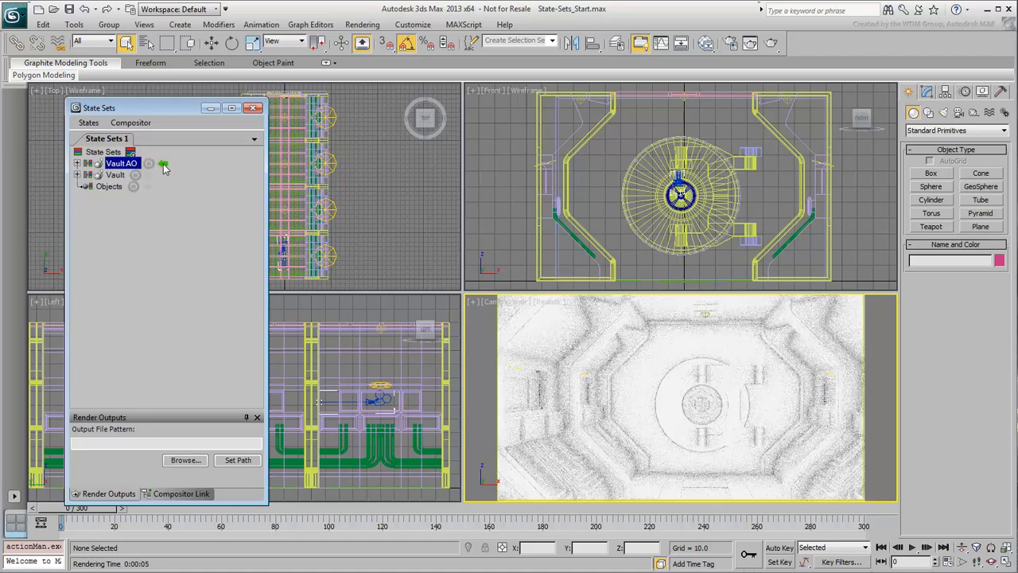
{"action": "mouse_move", "coordinate": [163, 166]}
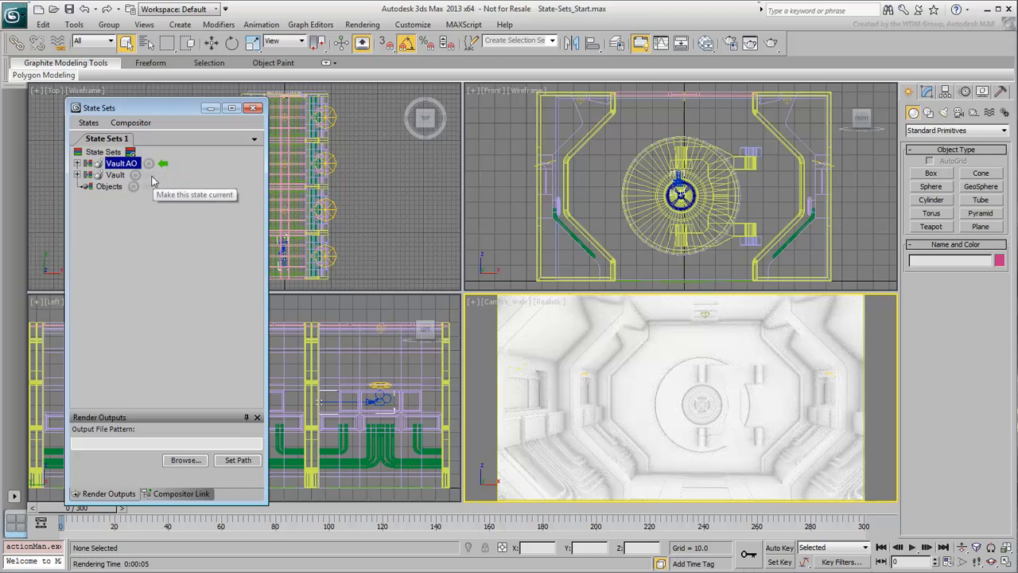
{"action": "left_click", "coordinate": [149, 162]}
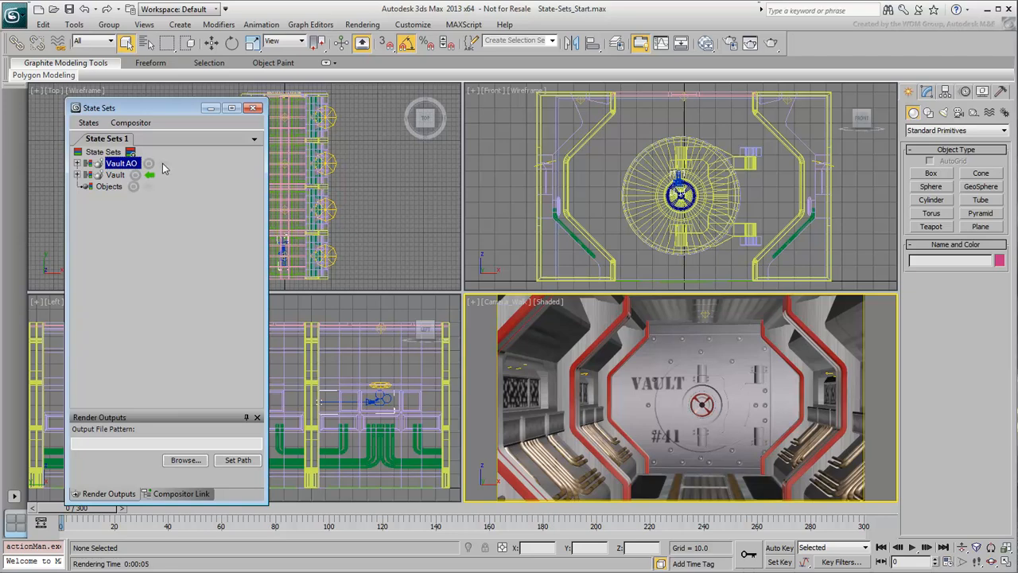
{"action": "left_click", "coordinate": [150, 162]}
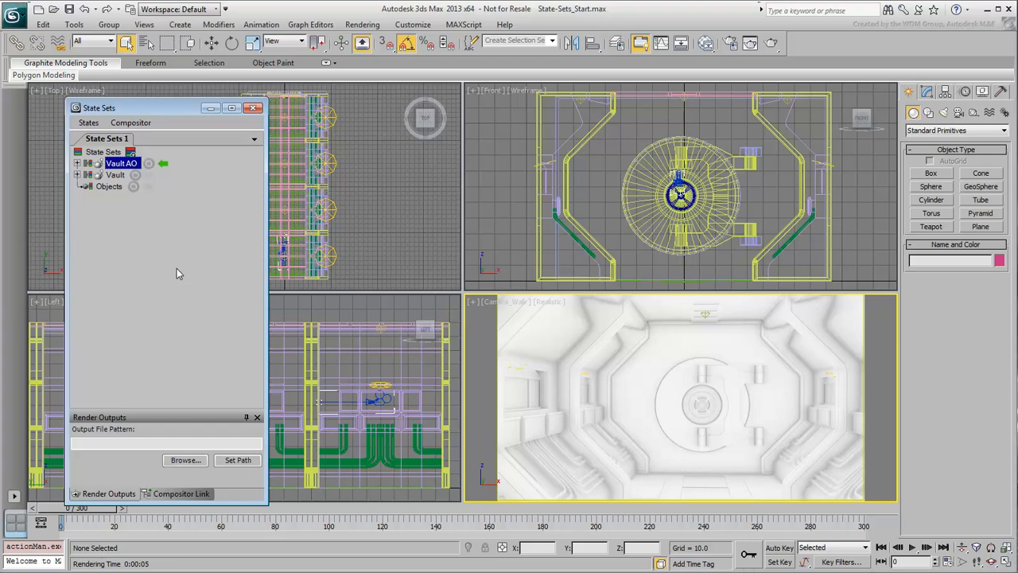
{"action": "mouse_move", "coordinate": [818, 390]}
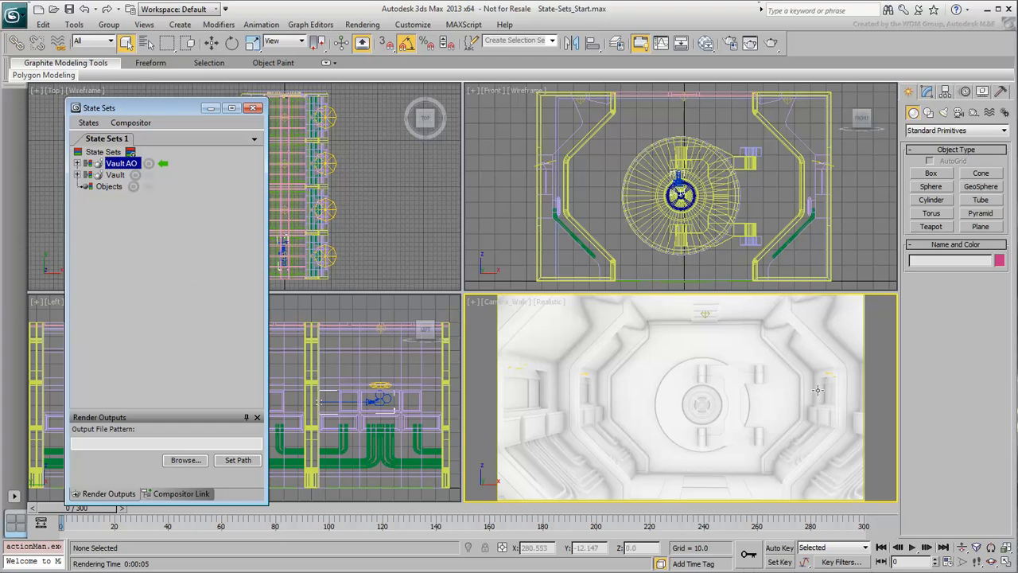